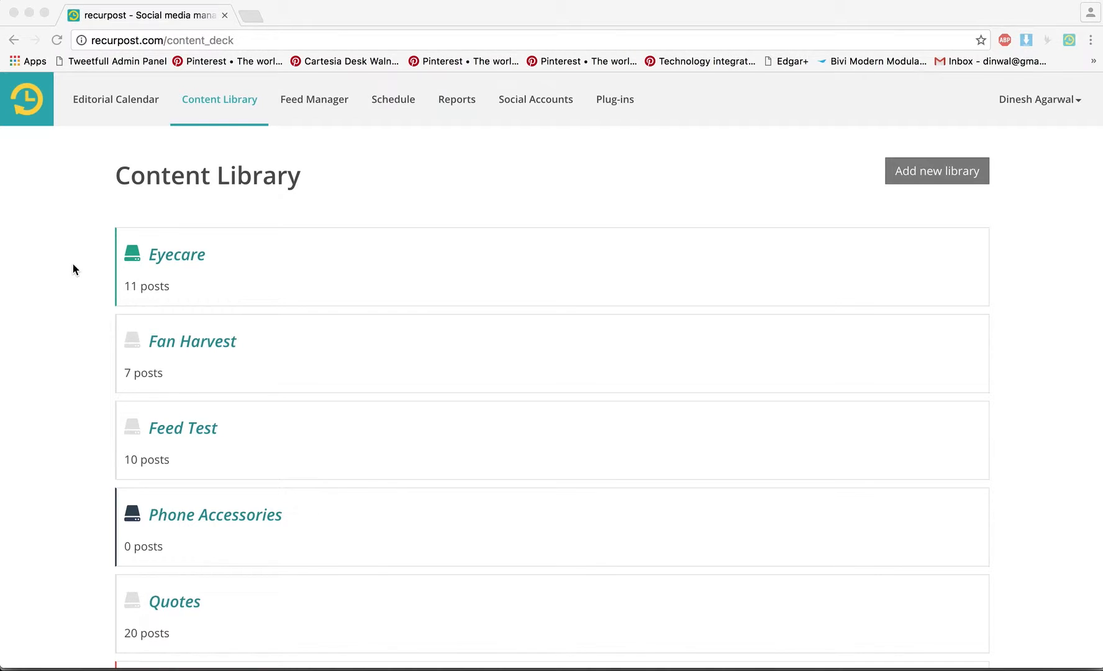
mouse_move(180, 256)
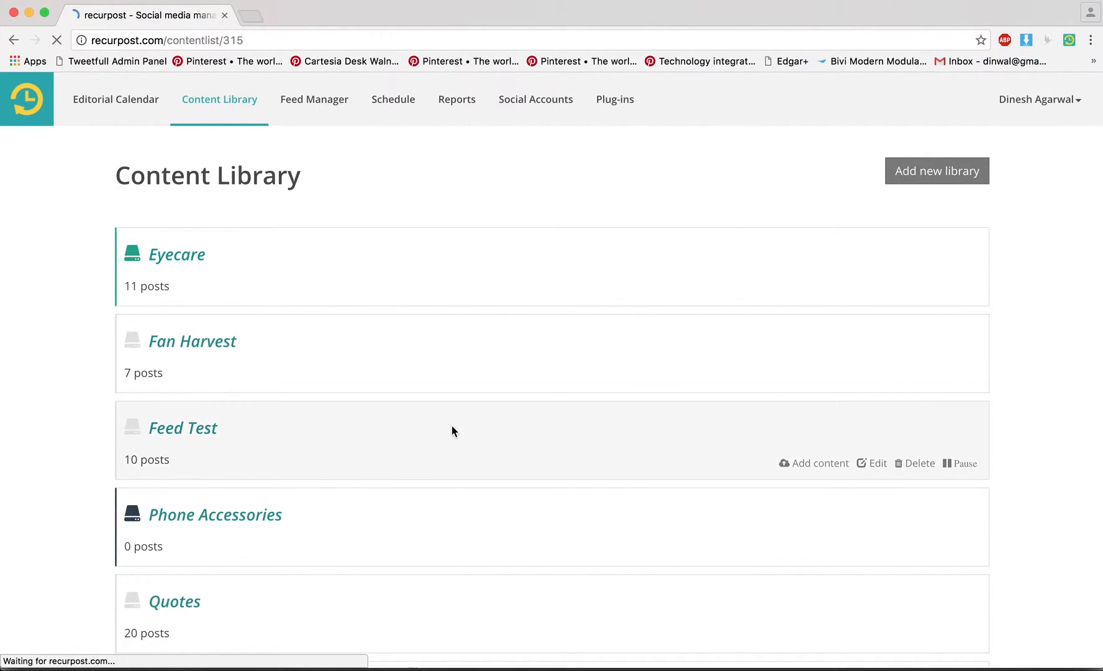
Open the Eyecare library and start a bulk upload of new content.
left_click(176, 254)
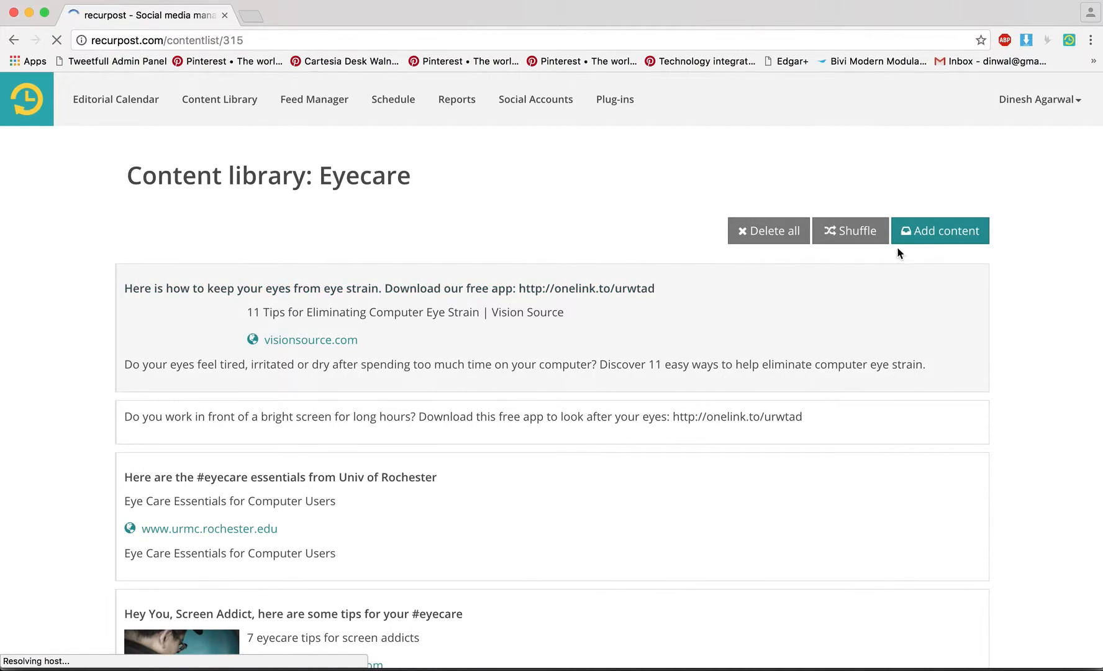
left_click(940, 230)
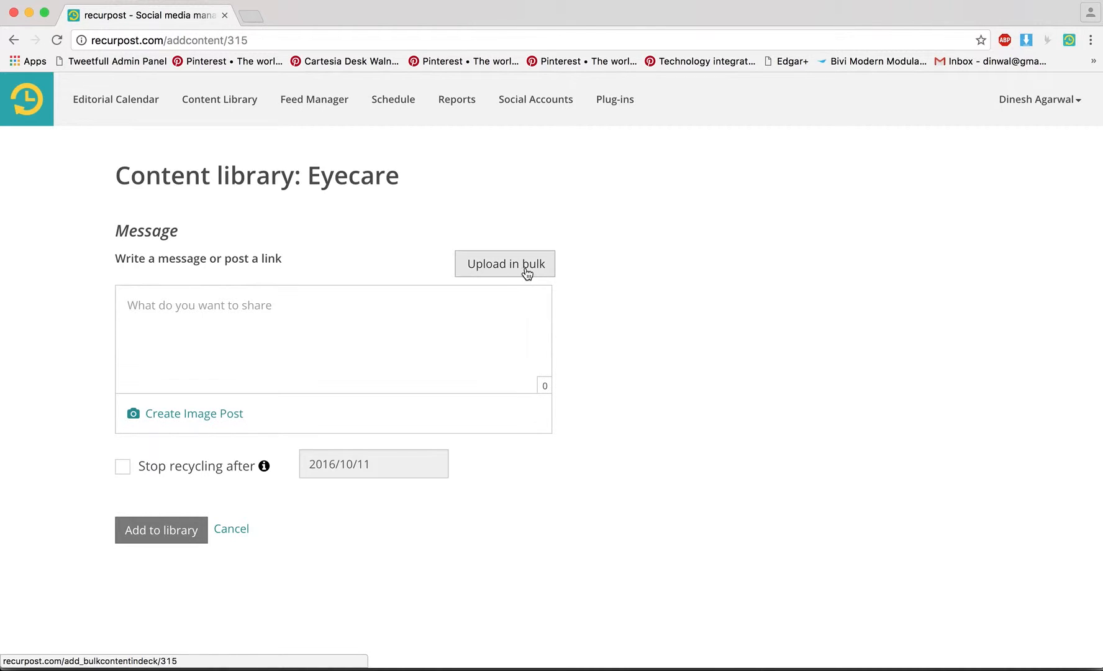
left_click(504, 264)
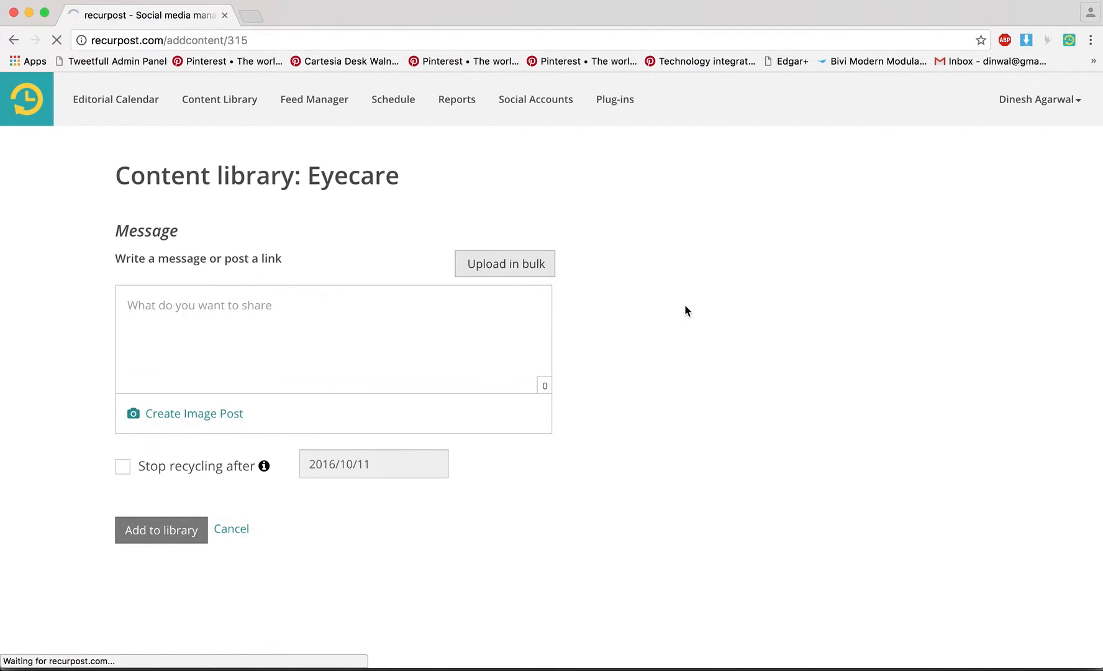
left_click(504, 264)
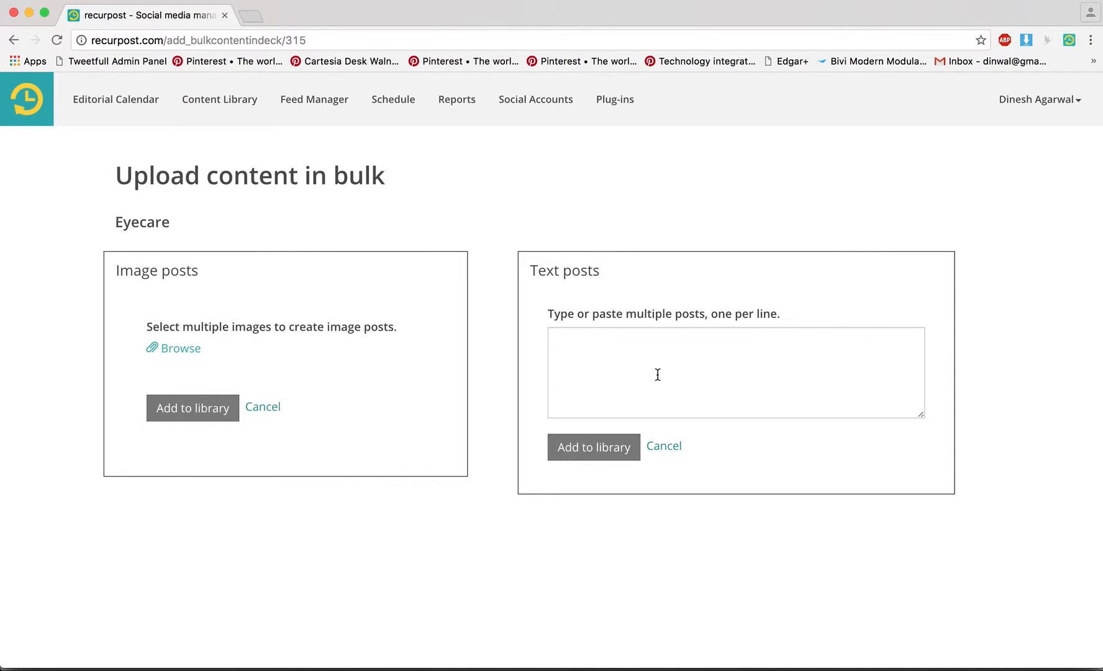
Load the six quote images from Downloads > demoquotes as Eyecare image posts.
left_click(736, 373)
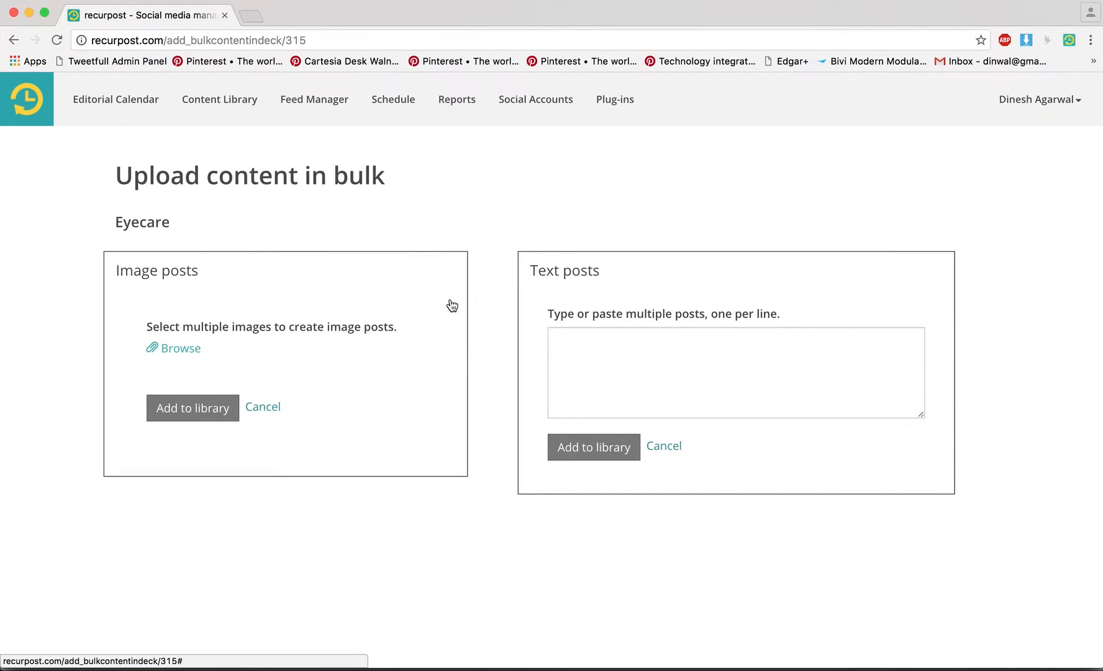
left_click(181, 348)
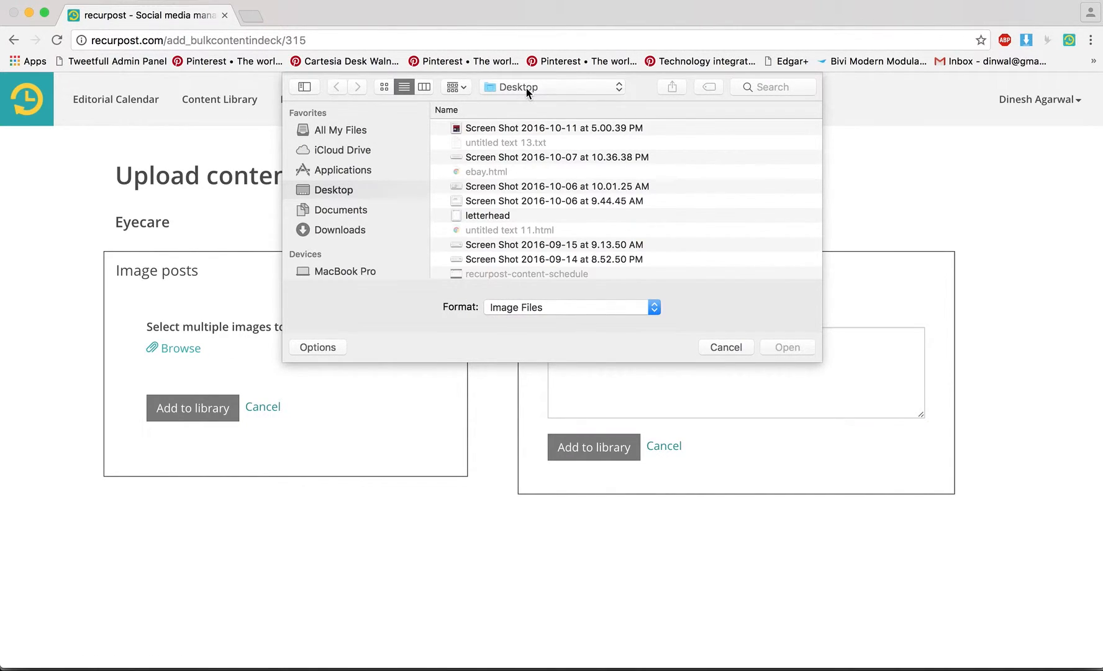
left_click(551, 87)
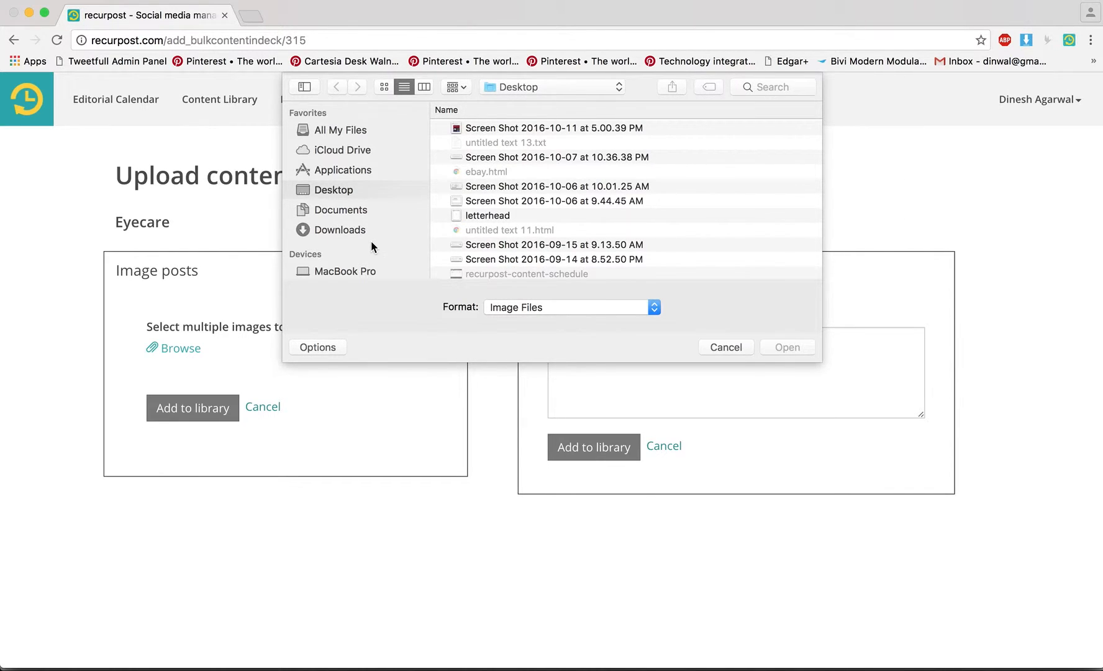
left_click(340, 229)
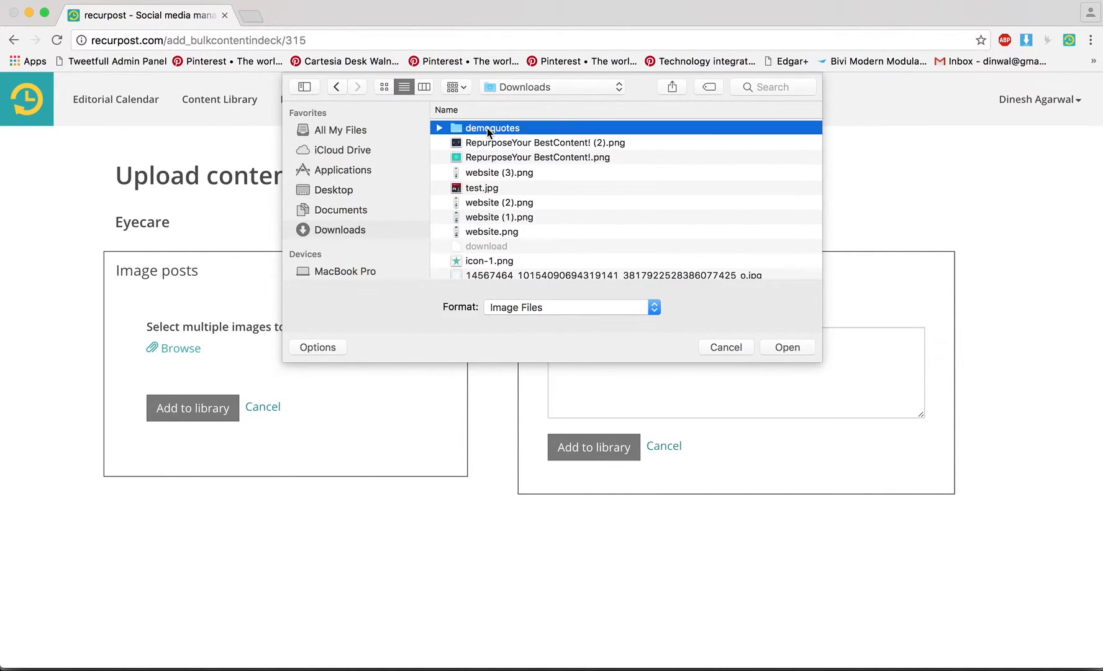
double_click(492, 127)
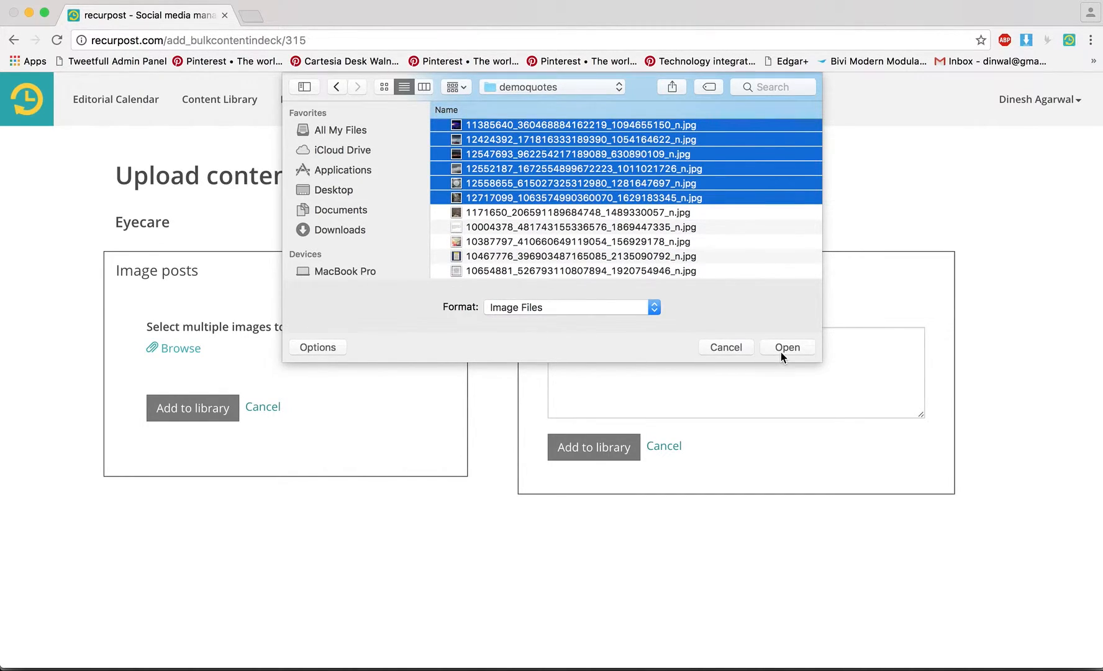
left_click(787, 347)
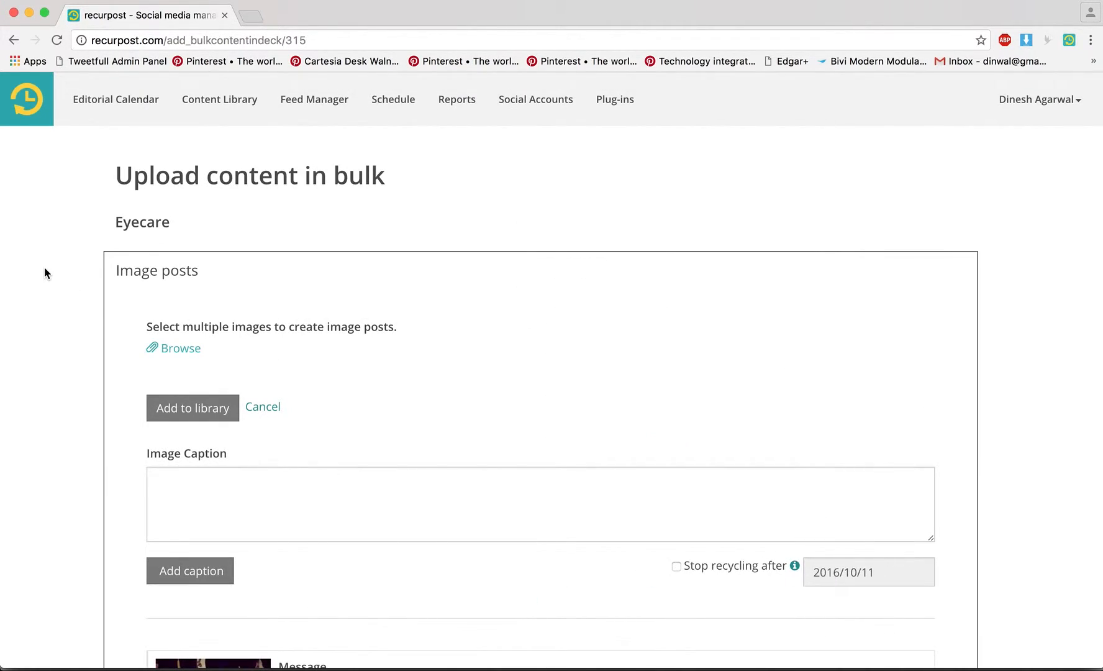
scroll("down", 3)
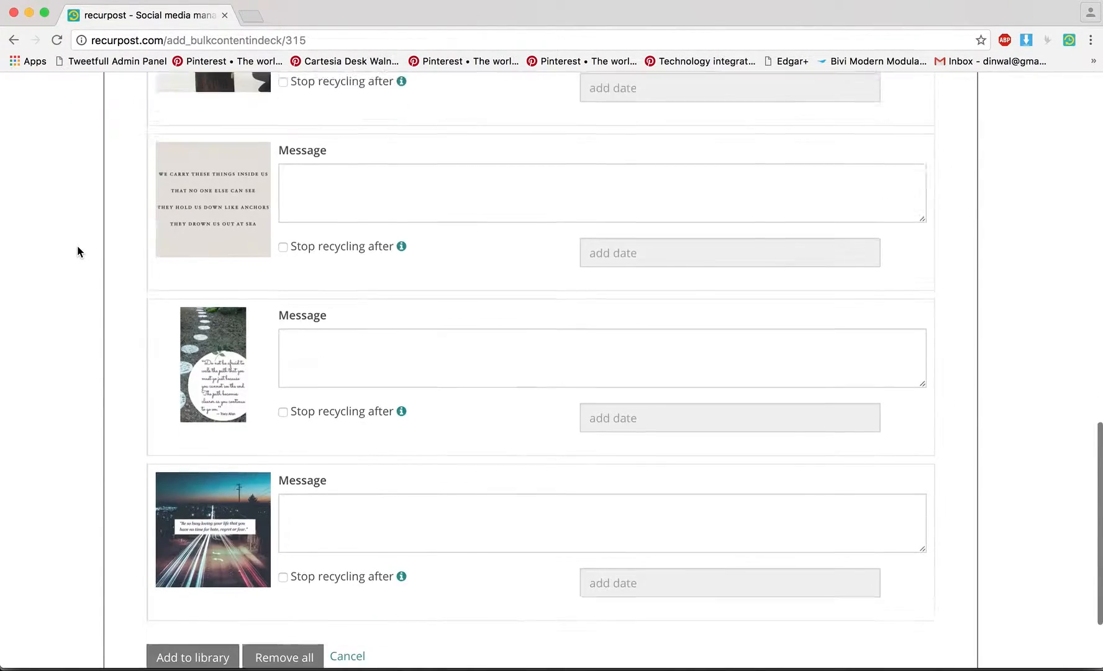
scroll("down", 3)
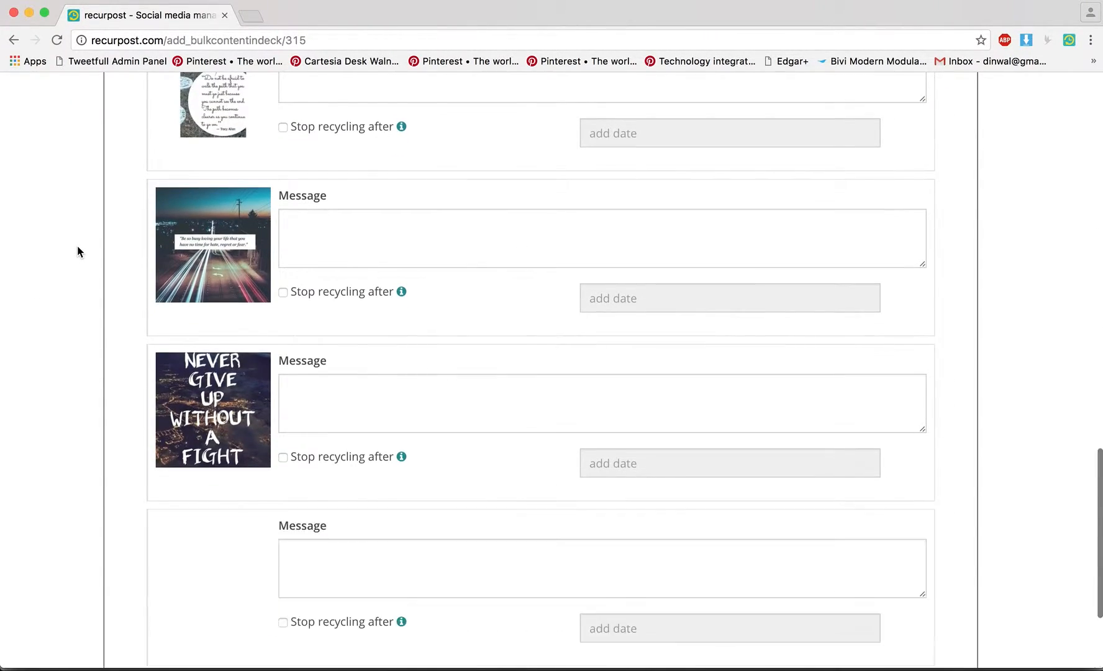
scroll("down", 3)
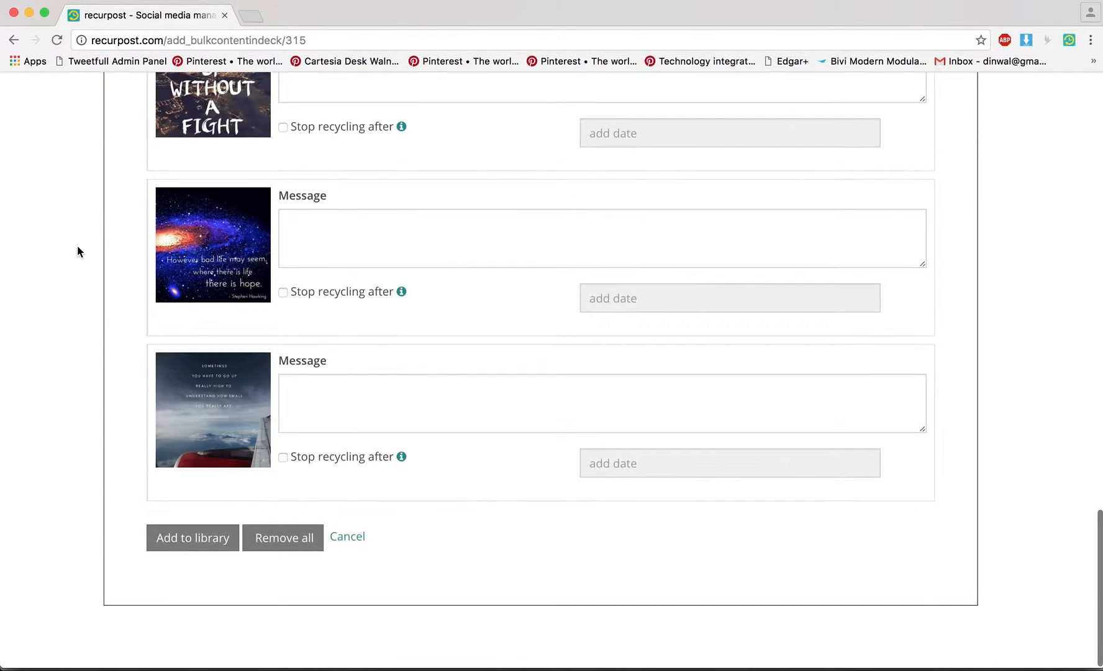
scroll("down", 3)
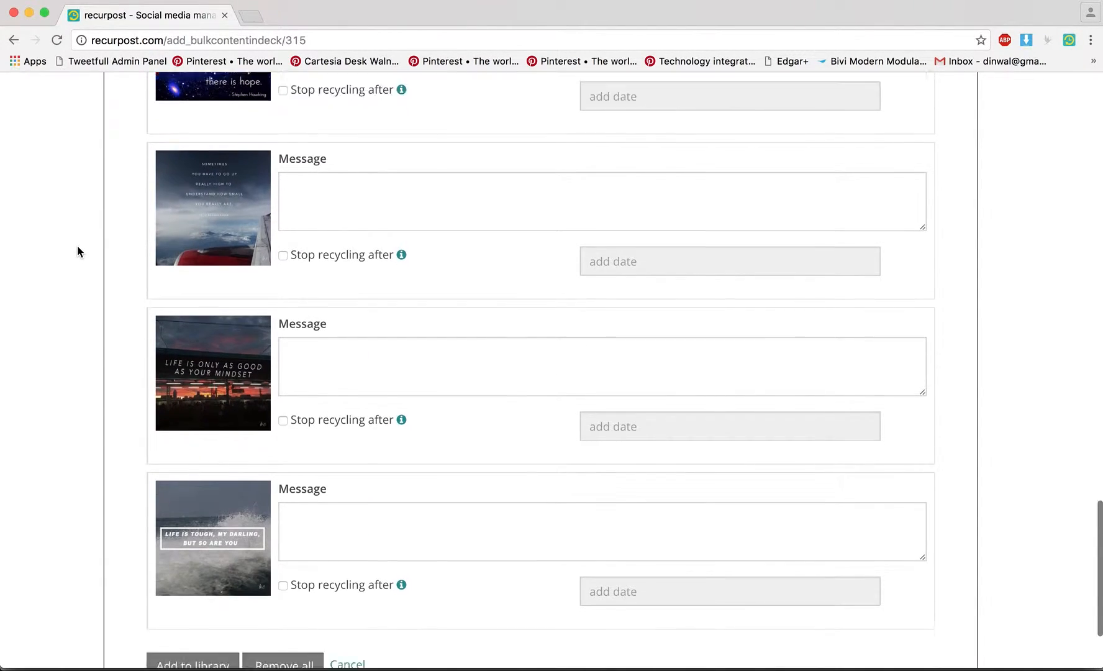
scroll("down", 3)
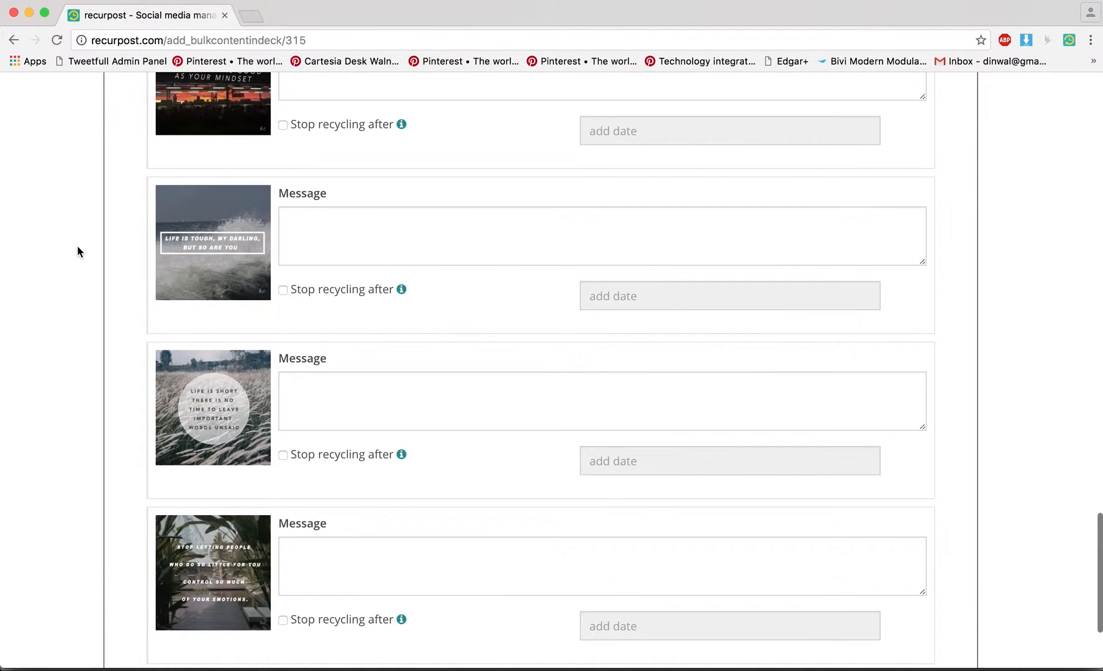
scroll("down", 3)
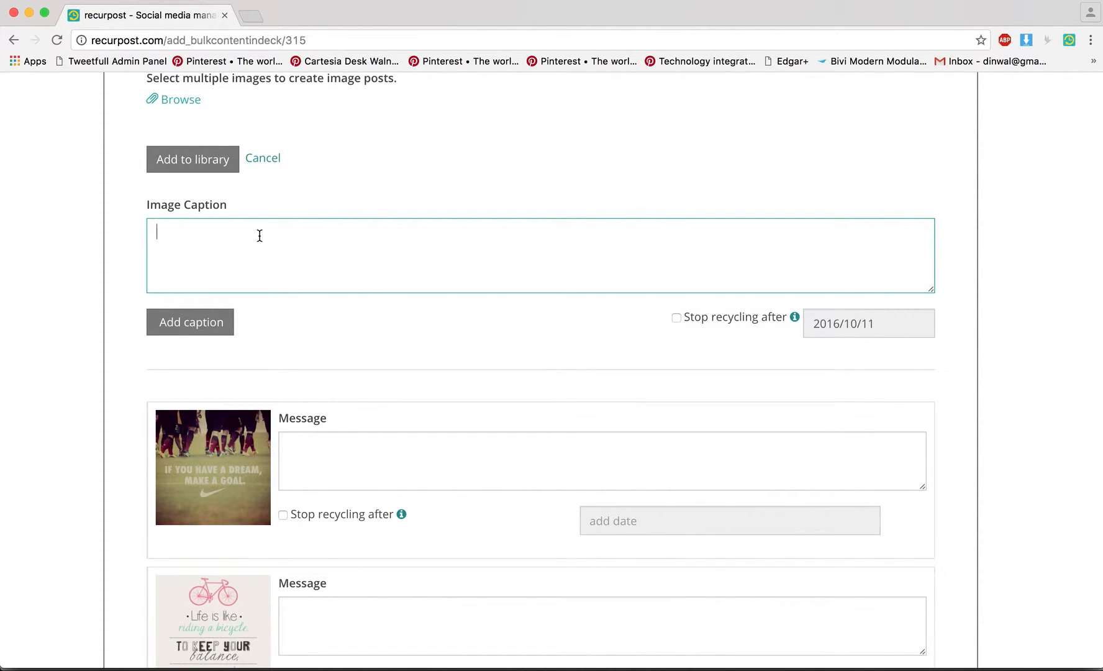
Apply the caption 'This caption will be applied to every image.' to all image posts.
type("This caption will be appli")
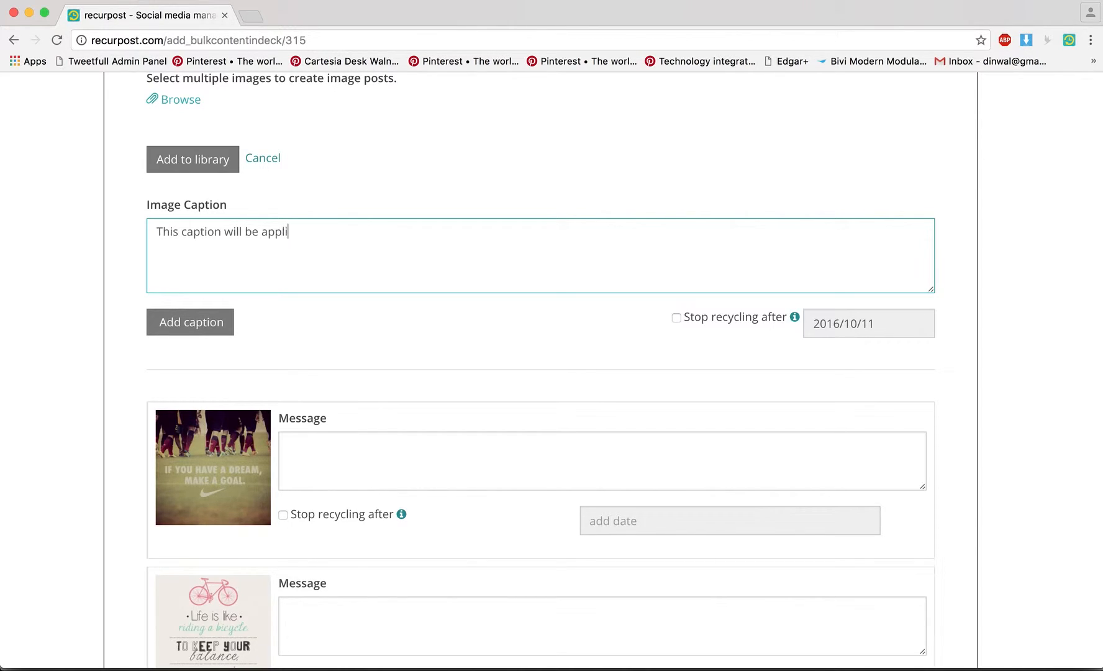
type("ed to every image.")
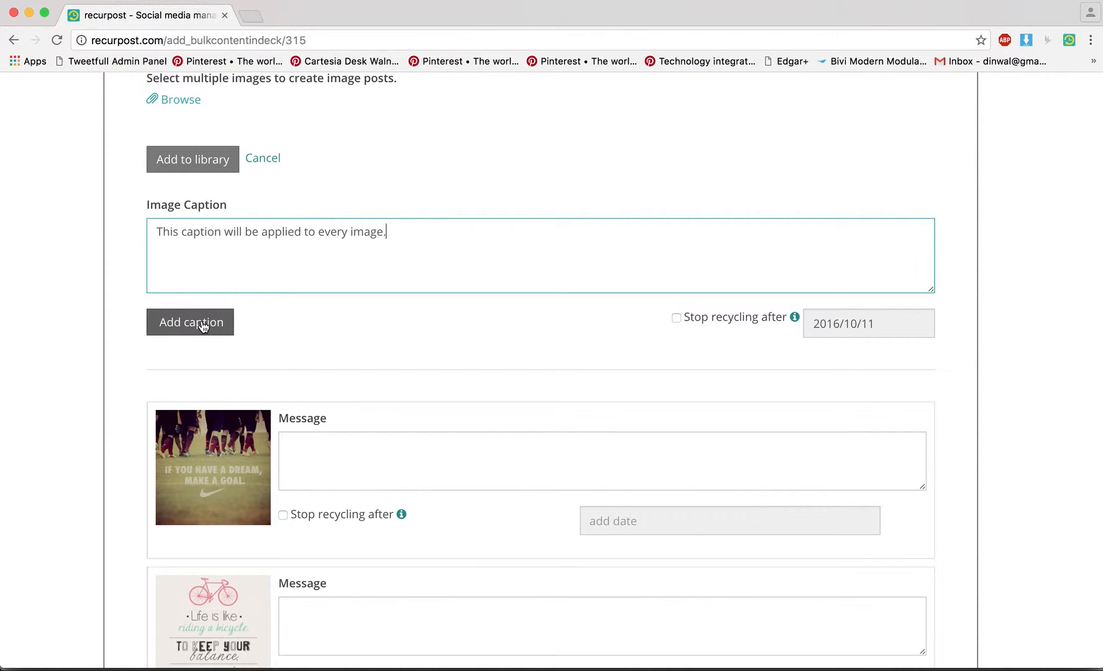
left_click(191, 322)
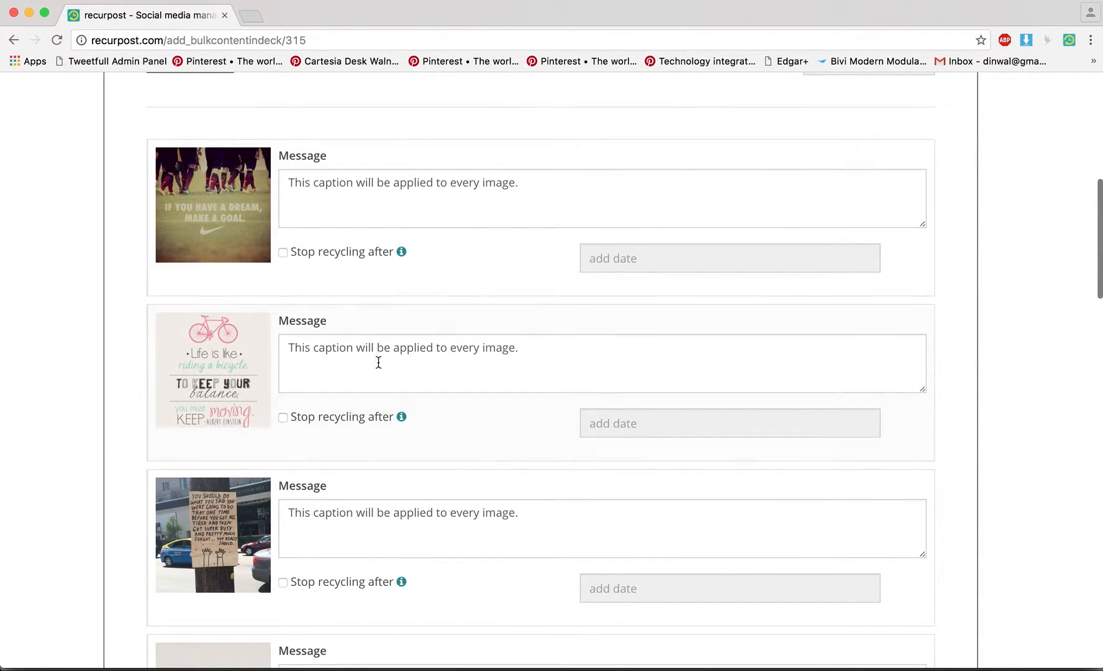
scroll("down", 3)
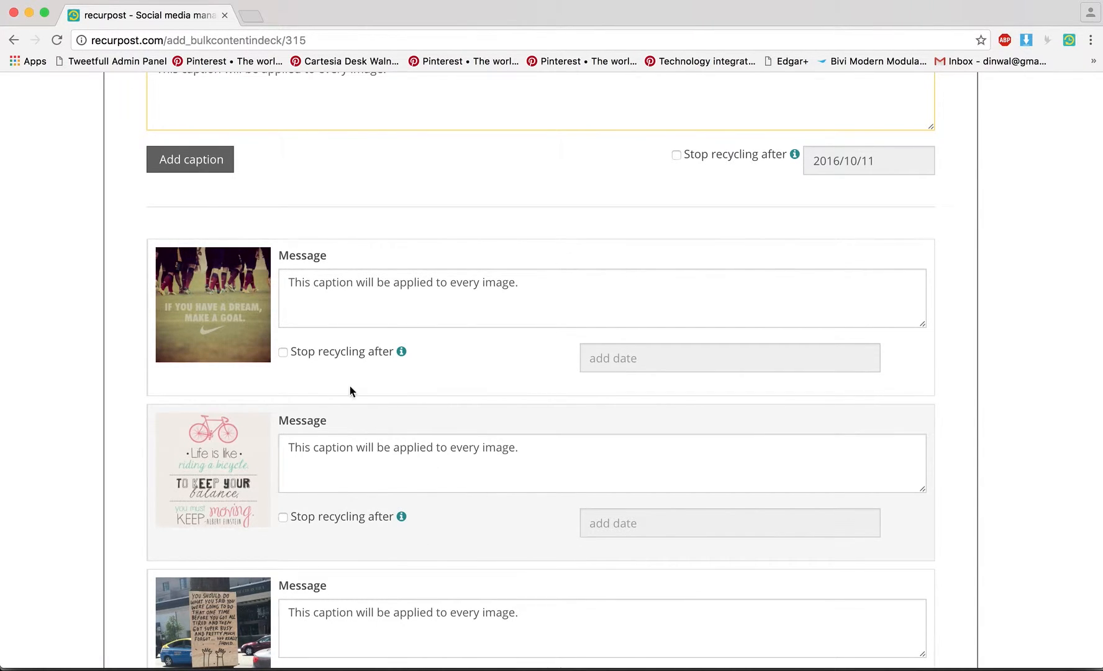
Set a stop-recycling date on the first image post and scroll through the posts.
left_click(283, 352)
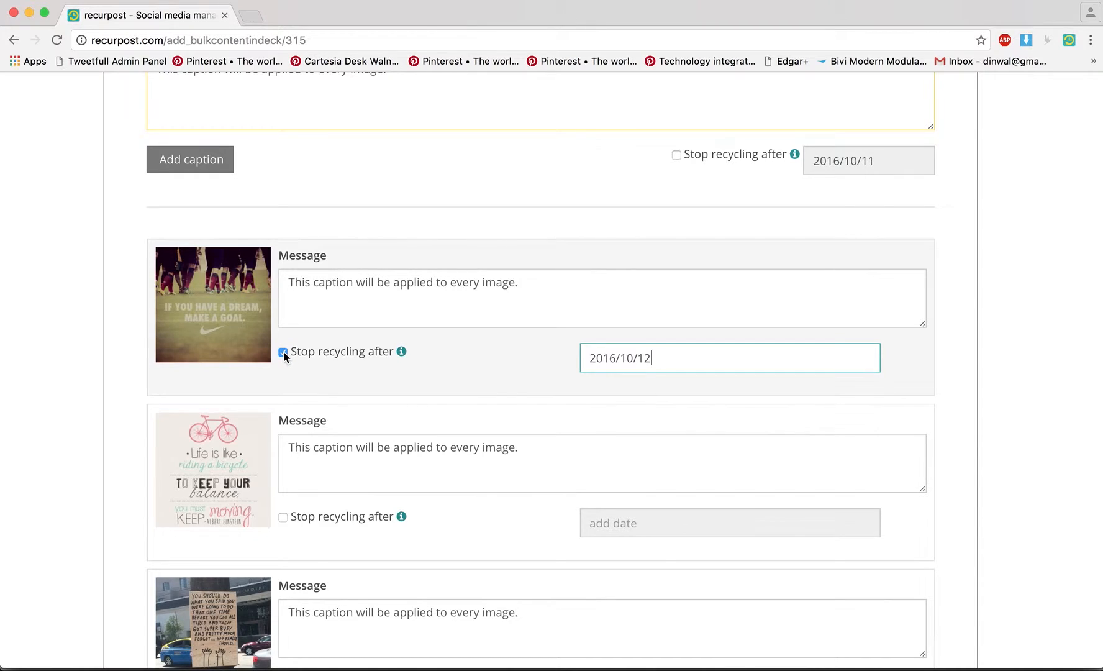
scroll("down", 3)
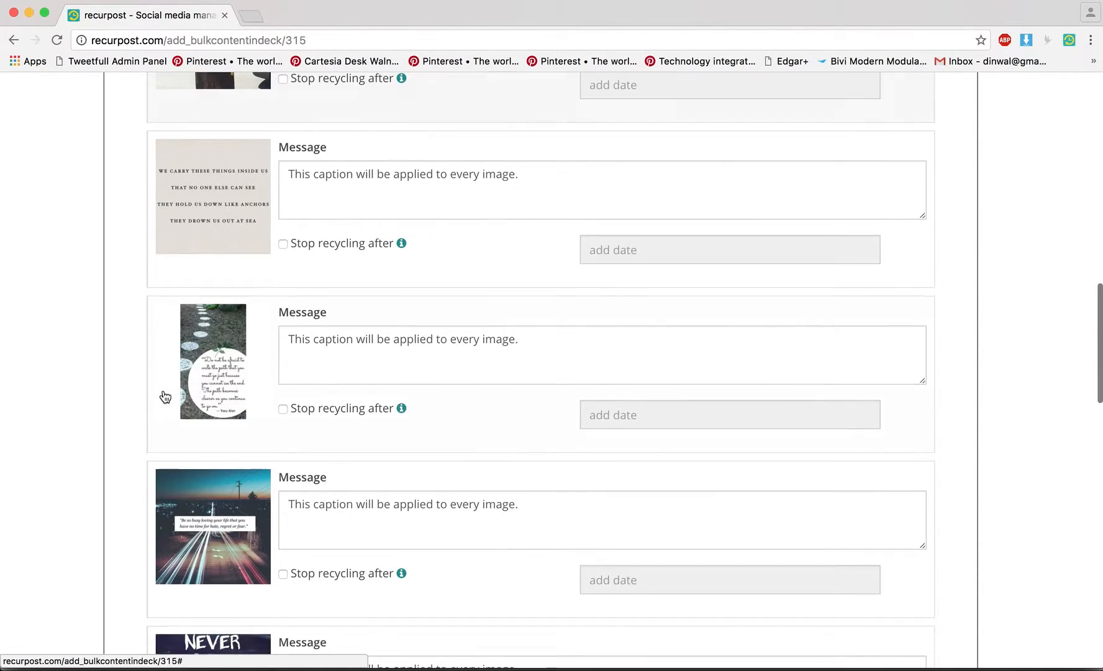
scroll("down", 3)
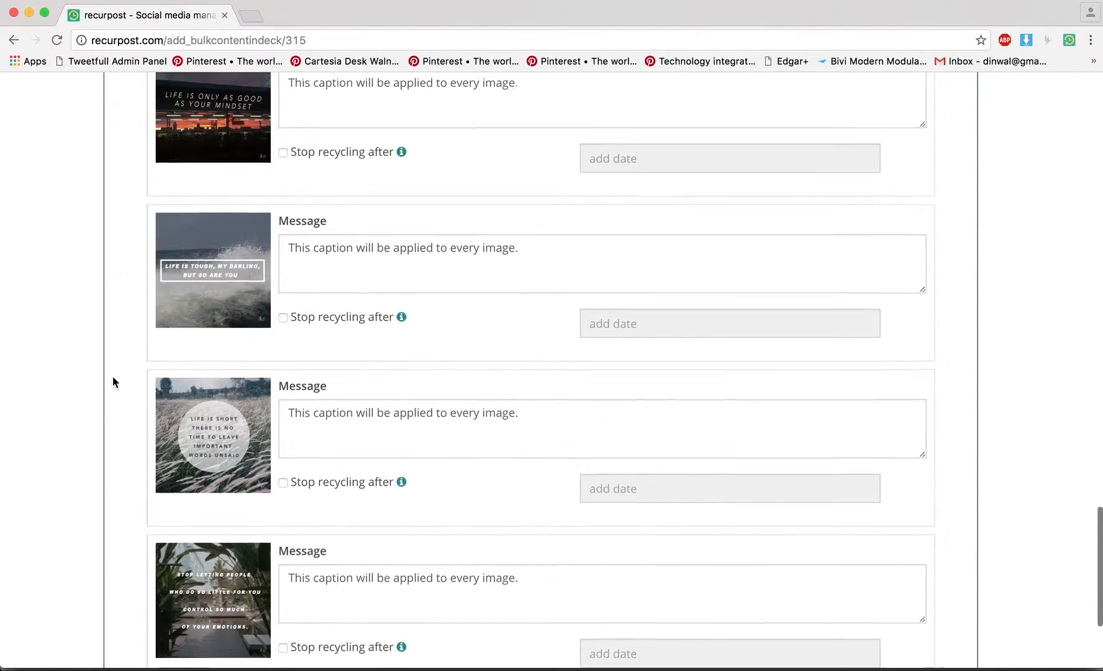
scroll("down", 3)
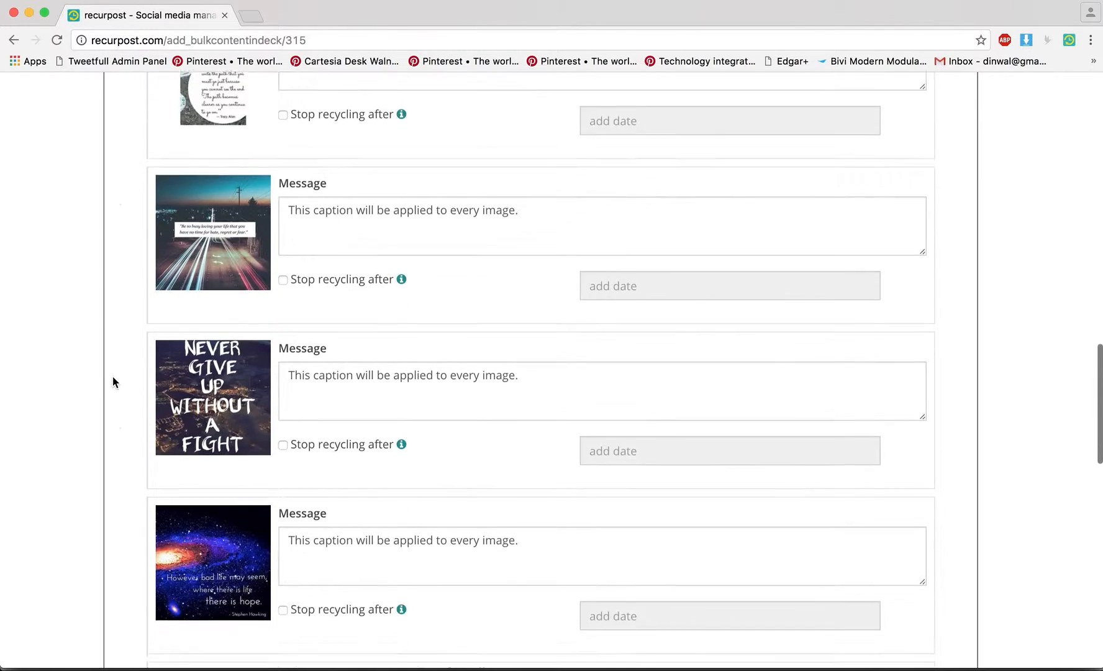
scroll("down", 3)
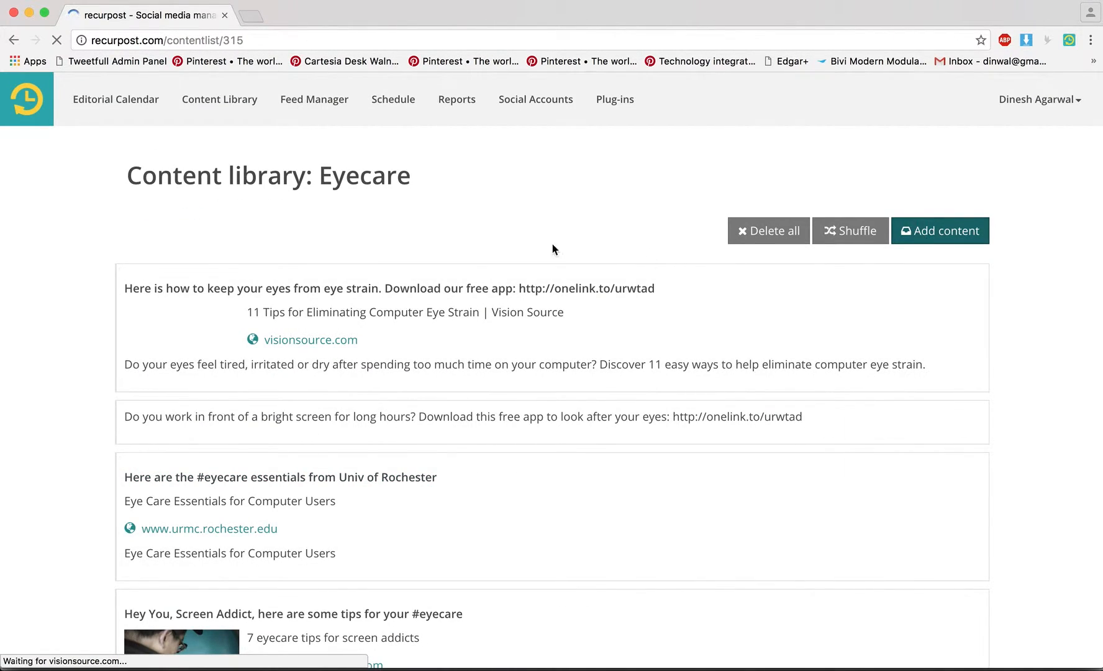
Start a new Eyecare bulk upload and load two quote images as image posts.
left_click(940, 230)
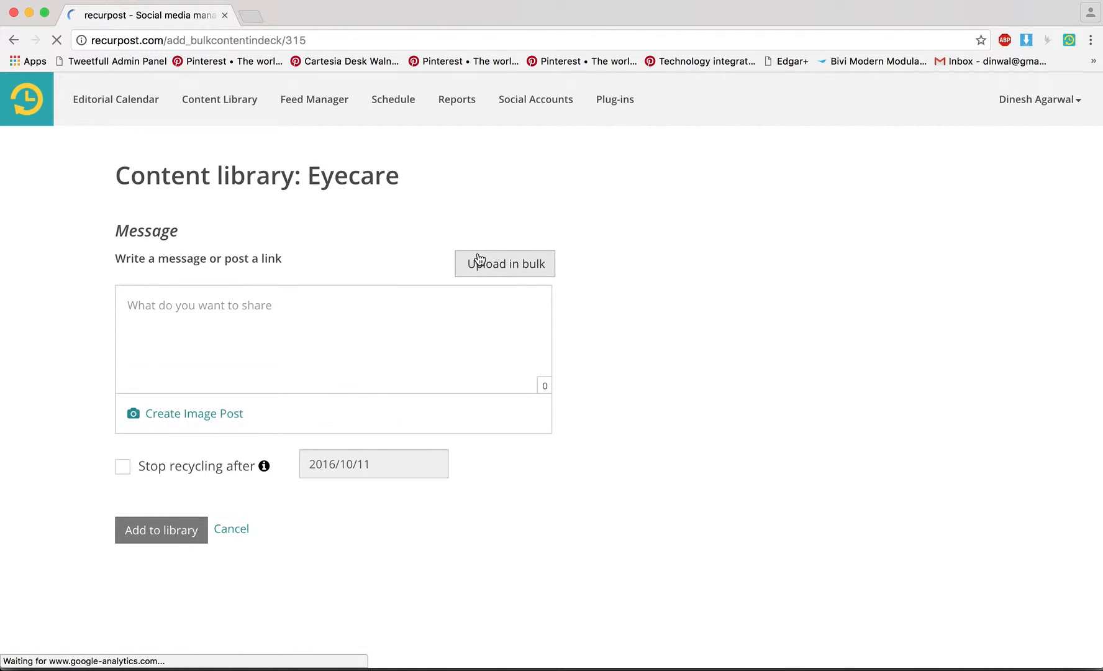
left_click(505, 264)
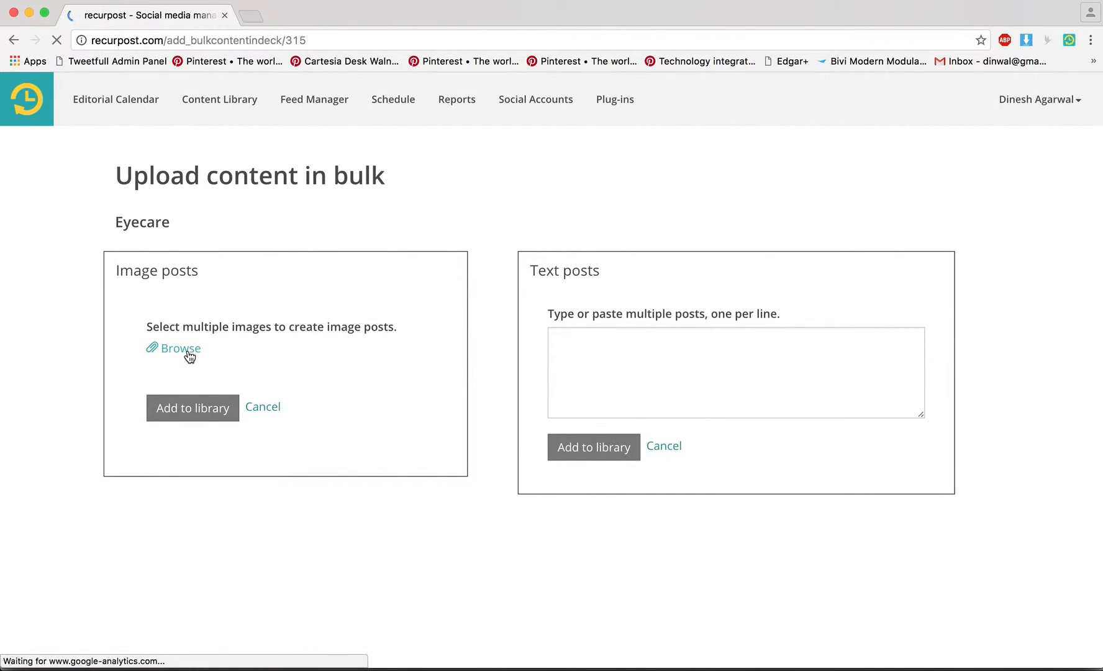
left_click(180, 348)
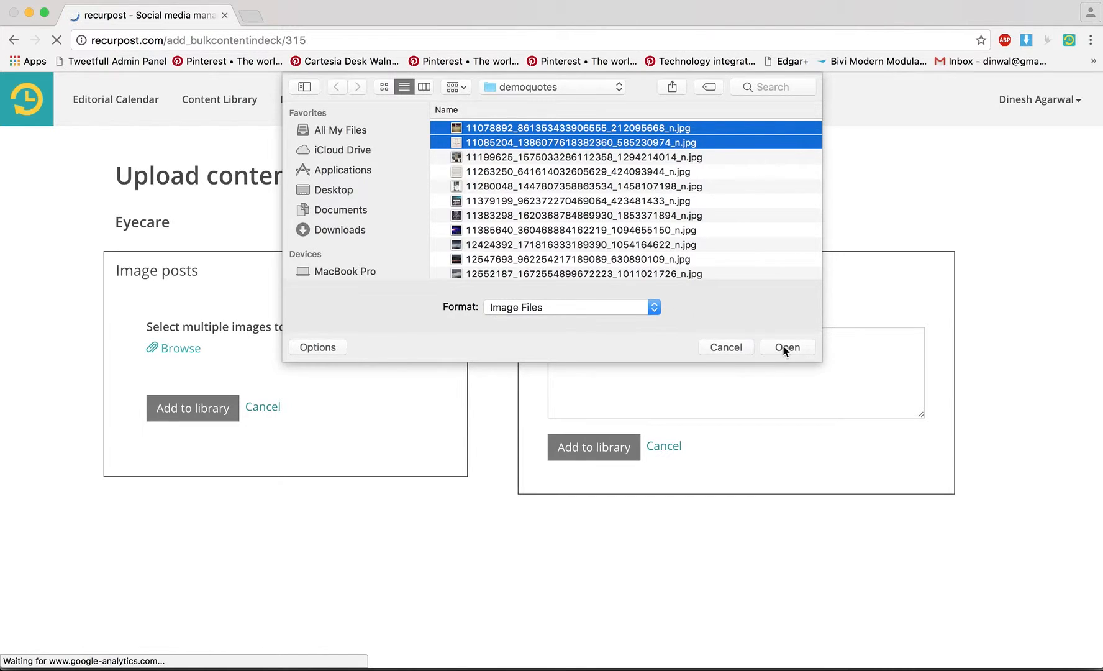
left_click(787, 347)
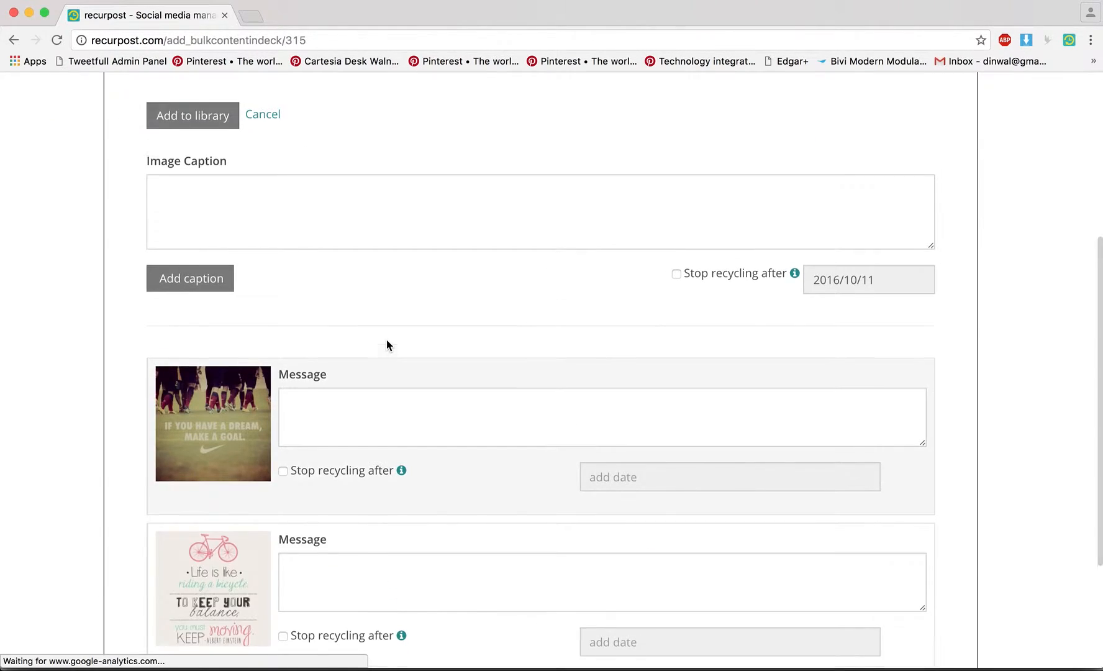
Caption the images 'This is for first image' and 'This is for second image', one line each.
scroll("down", 3)
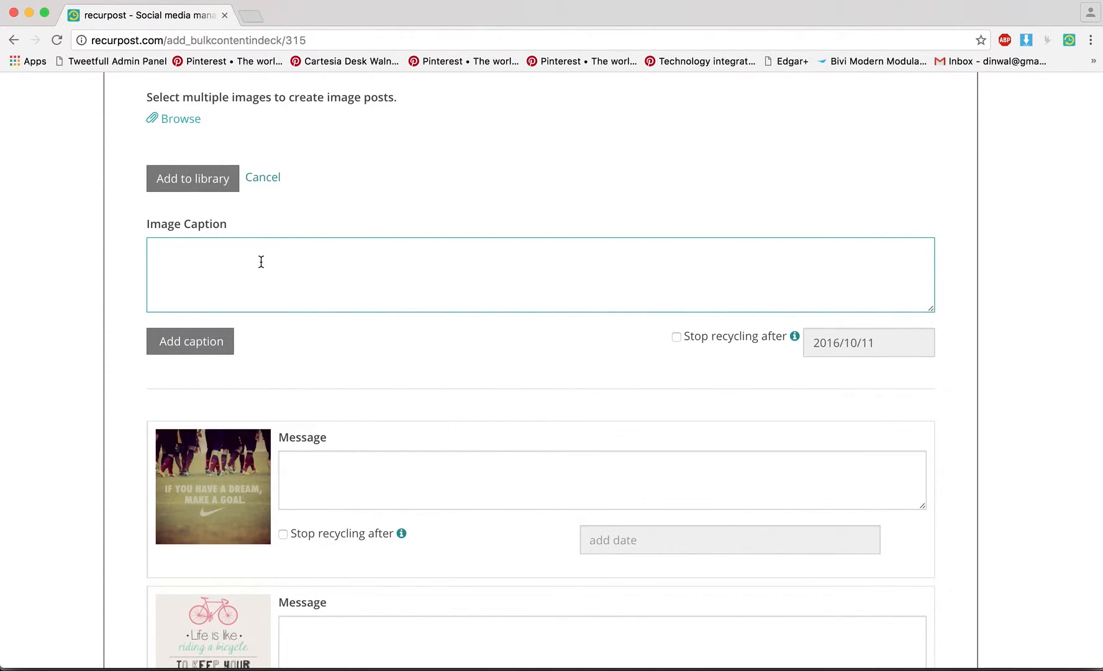
type("This is for first")
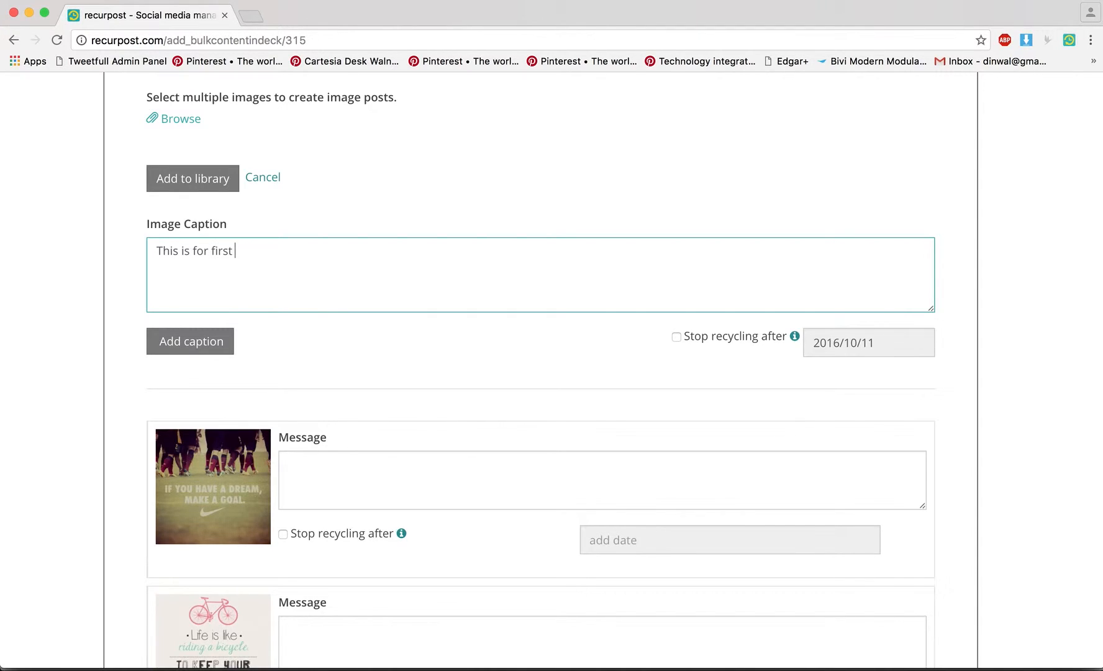
type("image")
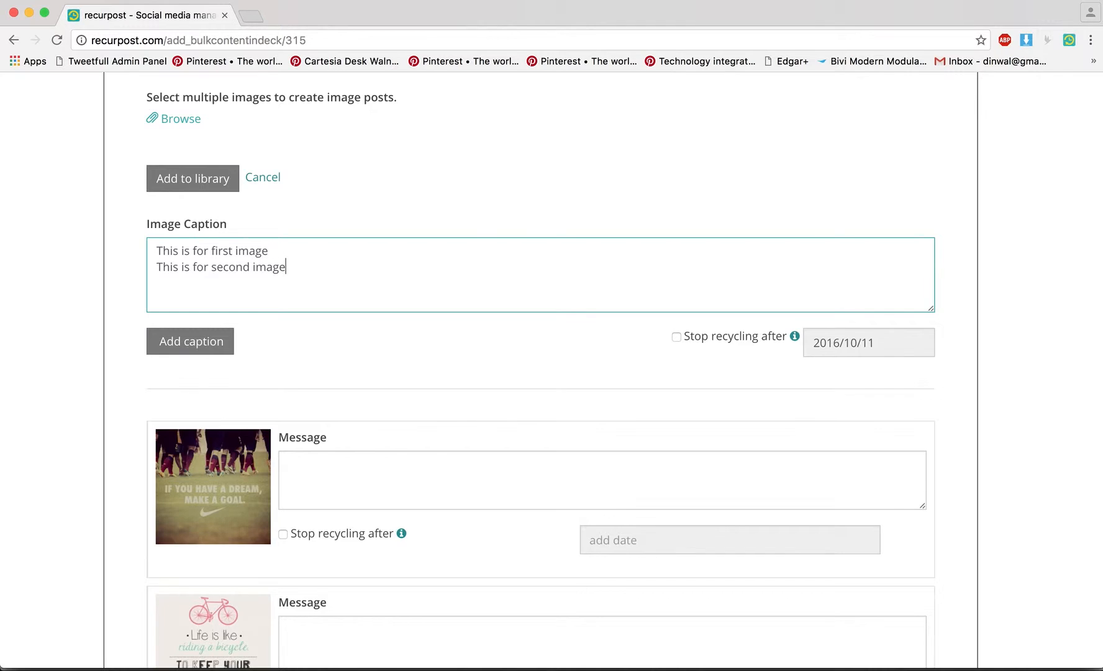
left_click(190, 341)
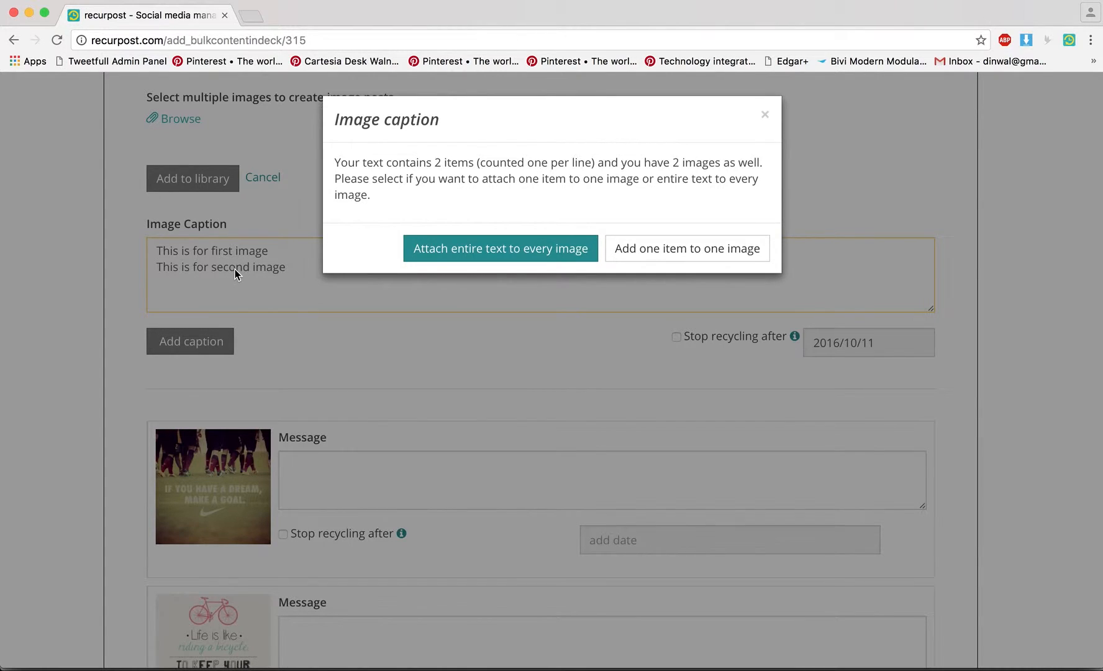
mouse_move(267, 287)
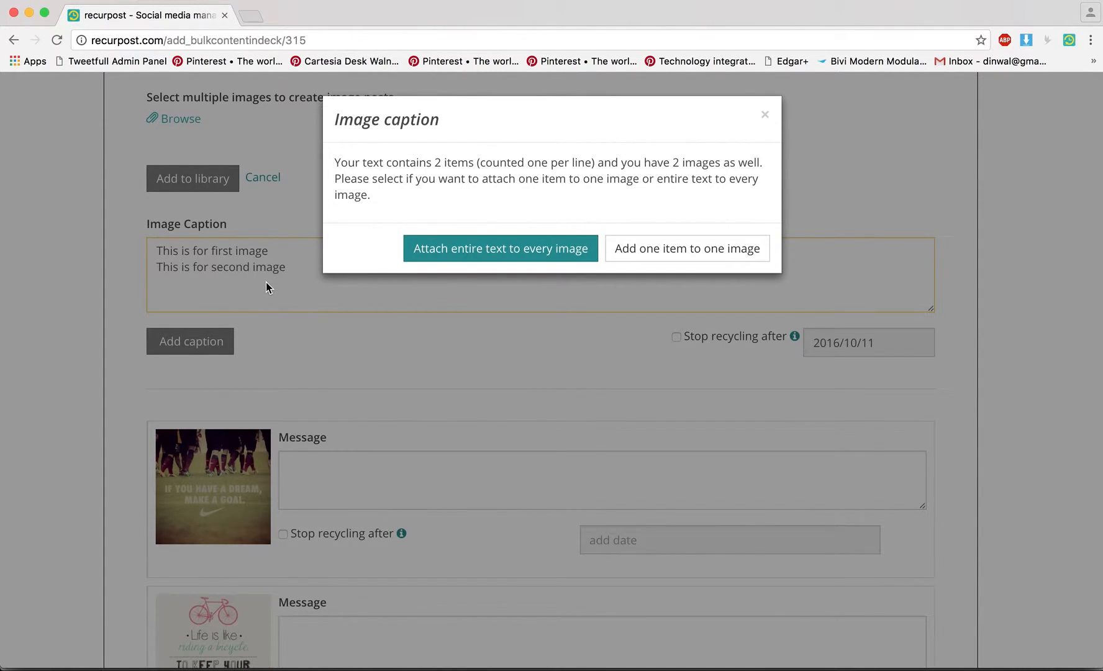
mouse_move(500, 249)
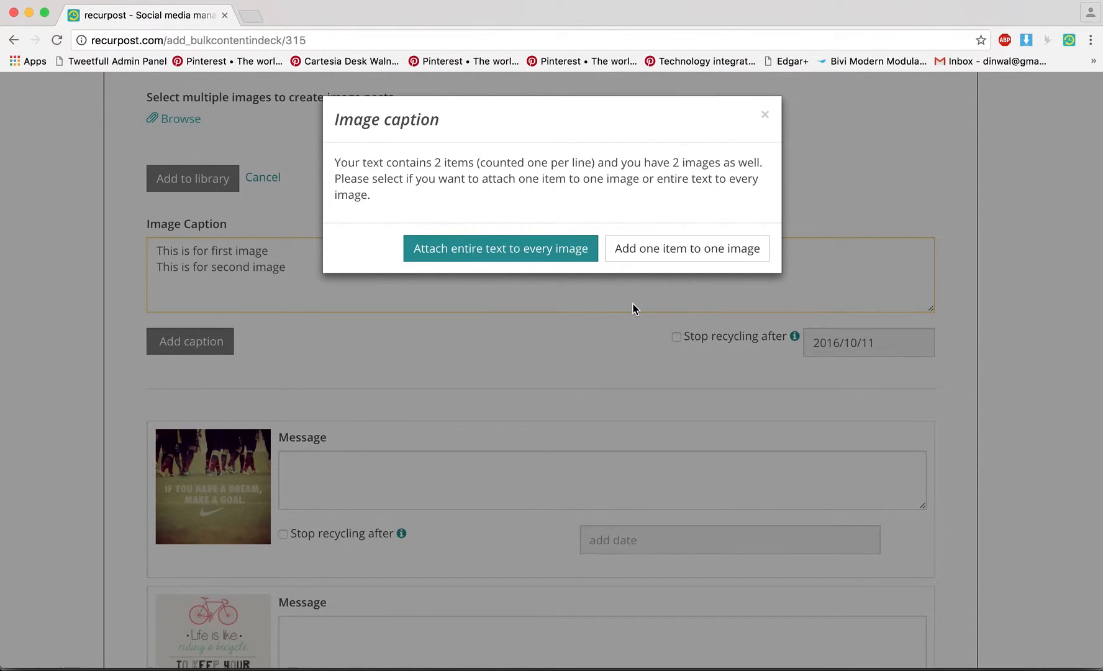
left_click(687, 249)
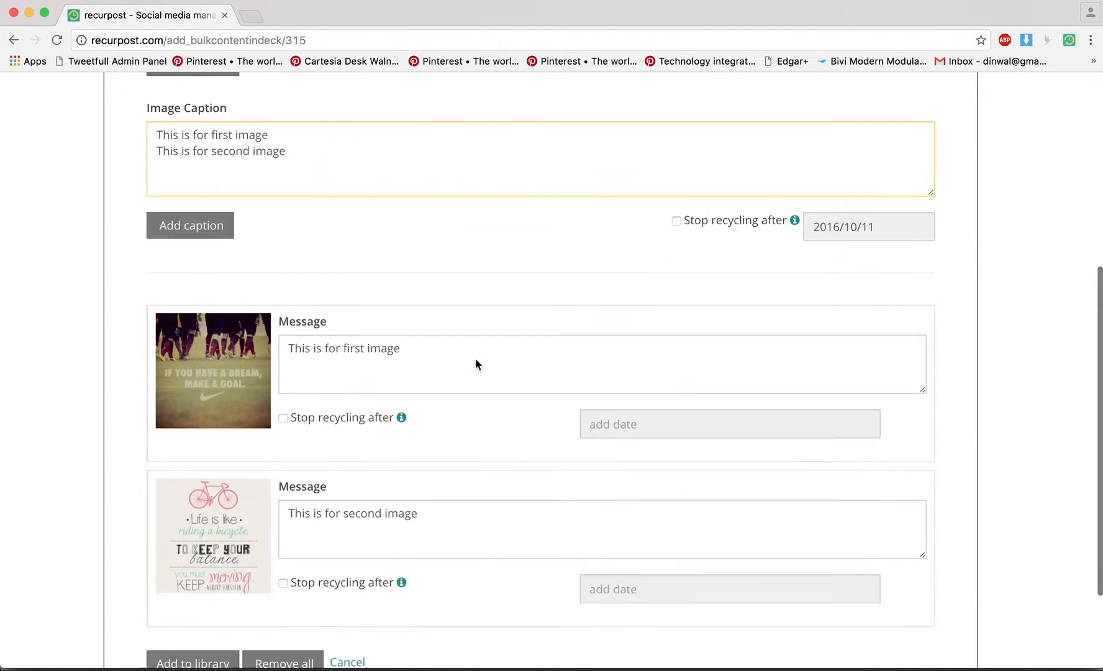
scroll("down", 3)
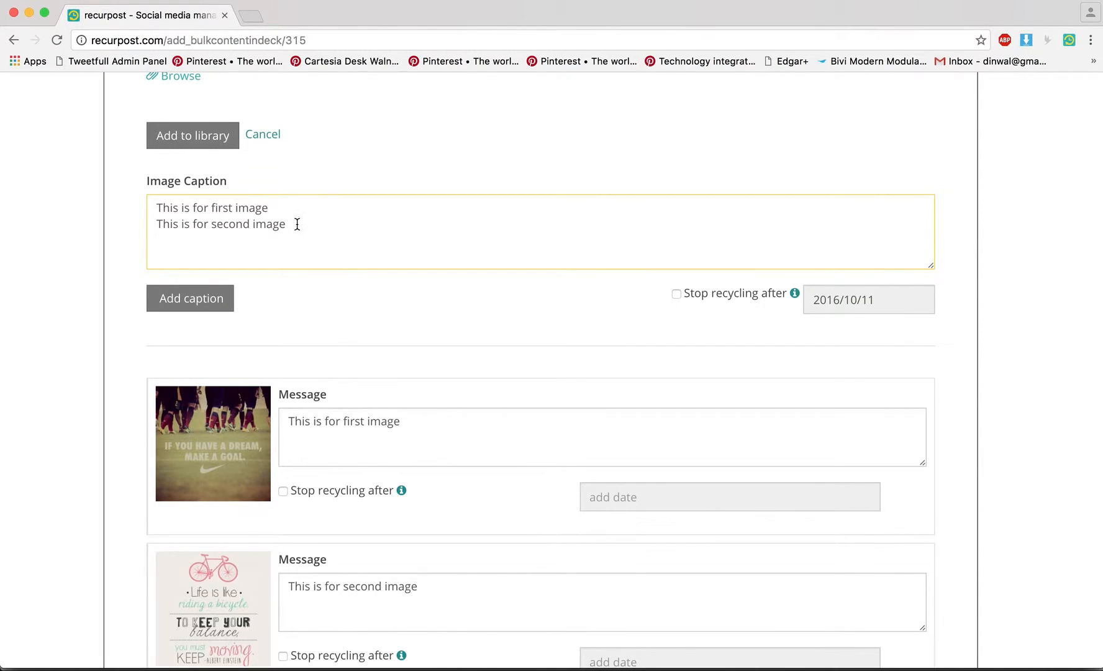
type("http")
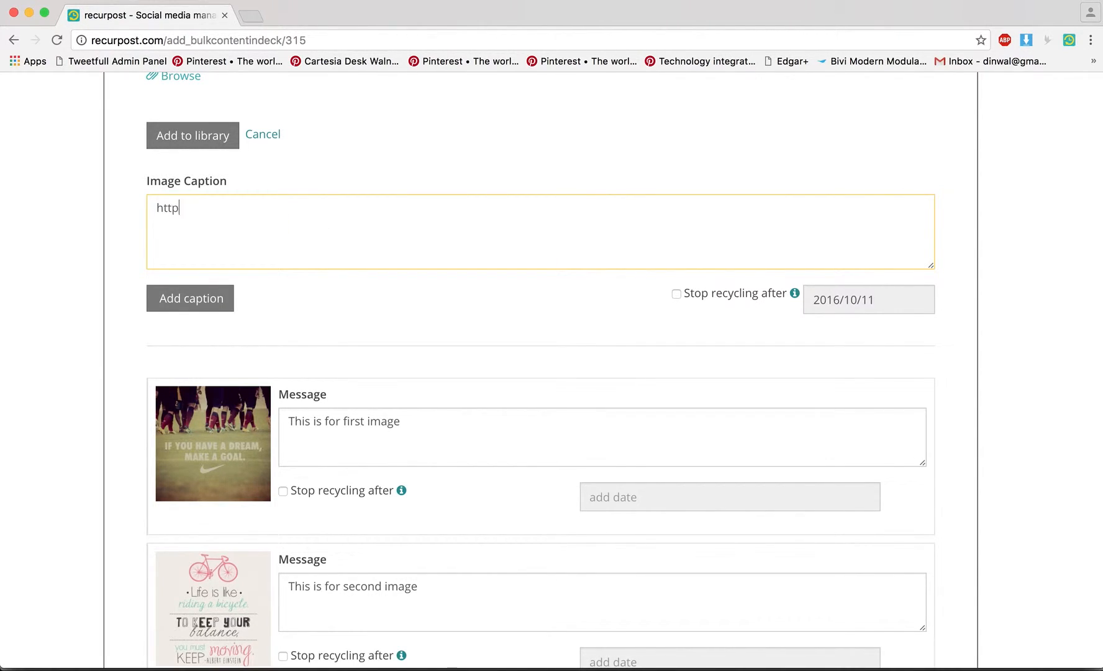
type("://recurpost.co")
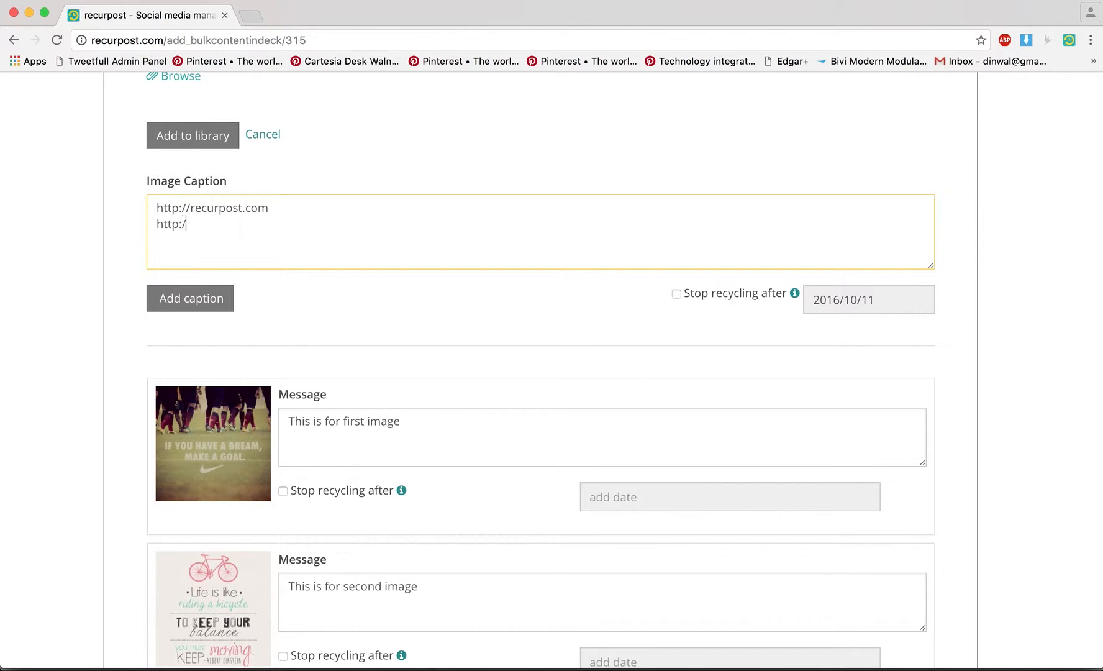
type("mashable.com")
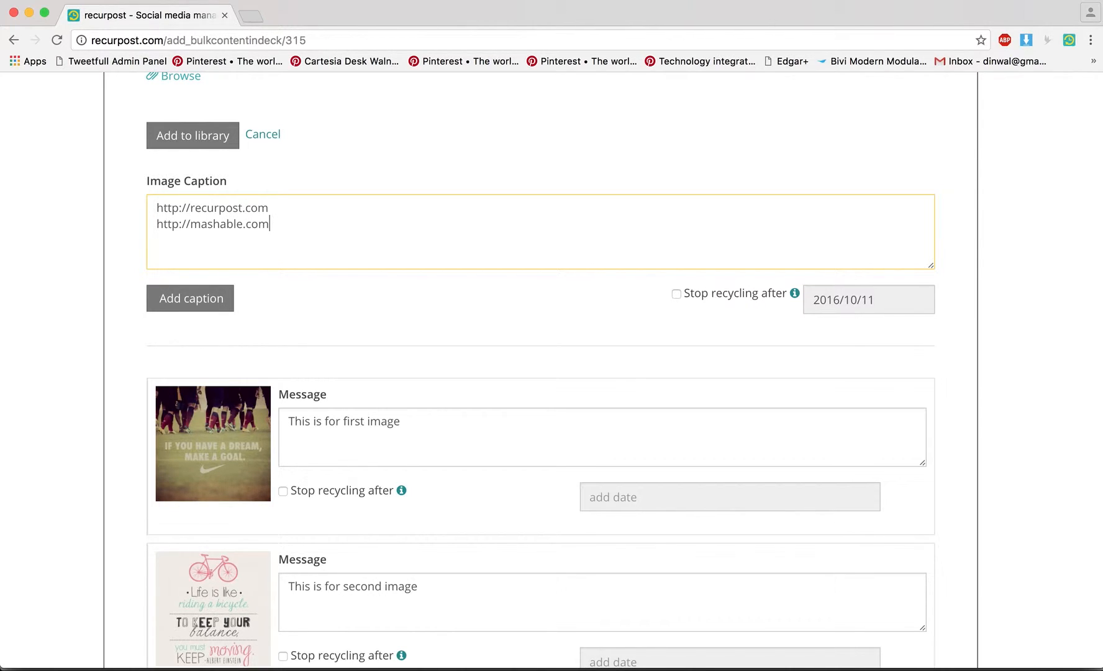
left_click(191, 298)
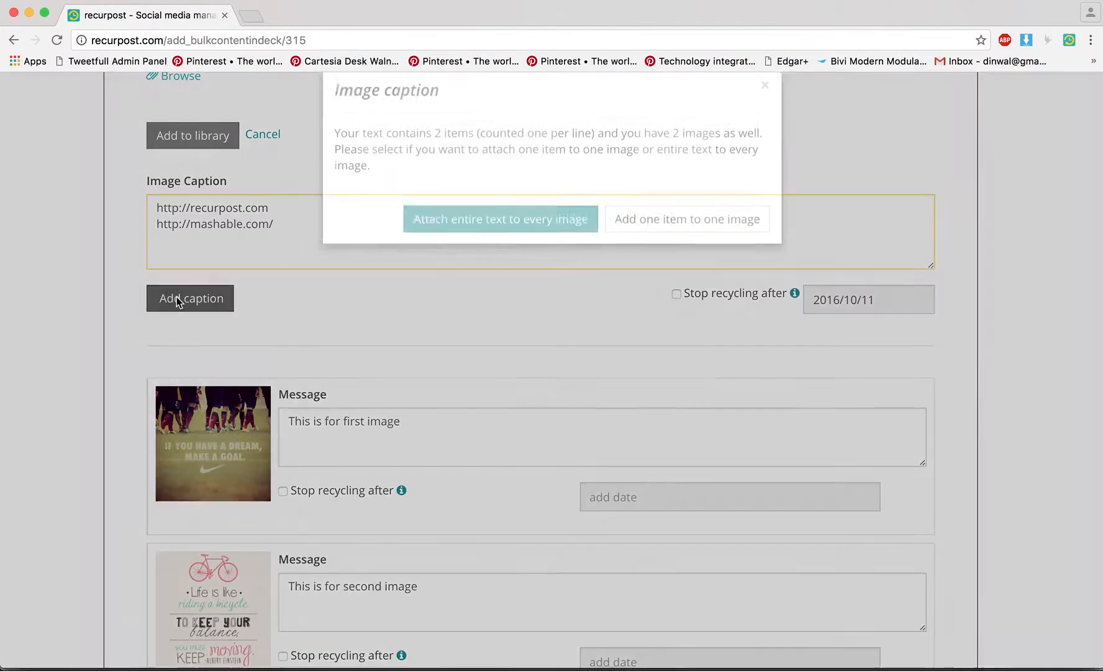
left_click(688, 219)
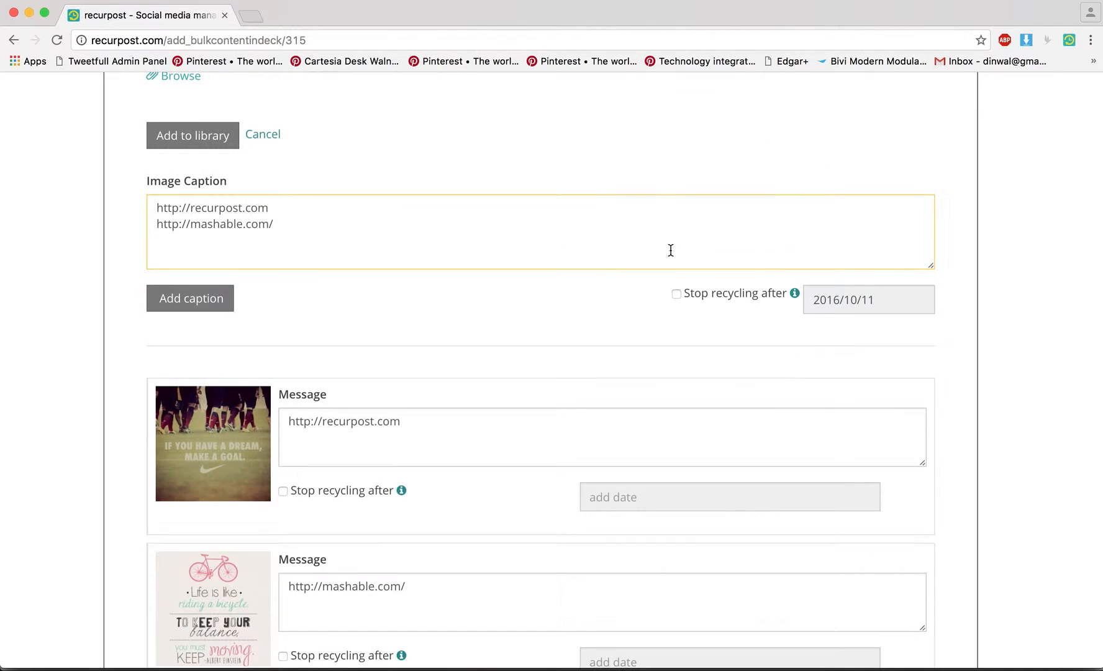
scroll("down", 3)
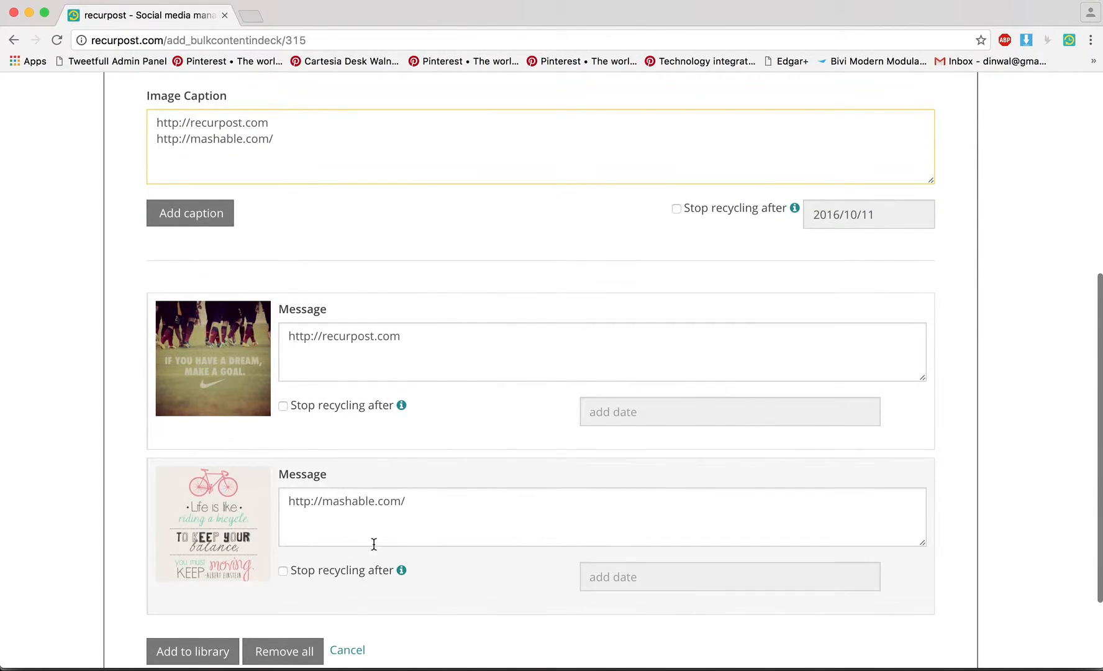
scroll("down", 3)
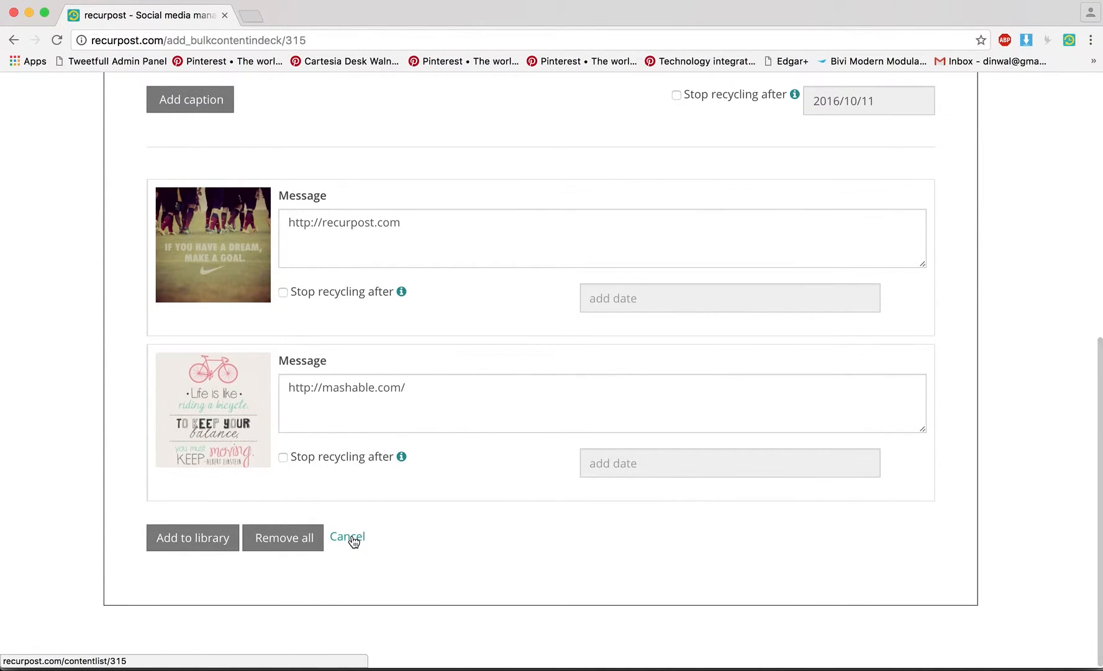
Abandon the image upload and start a new Eyecare bulk upload for text posts.
left_click(346, 538)
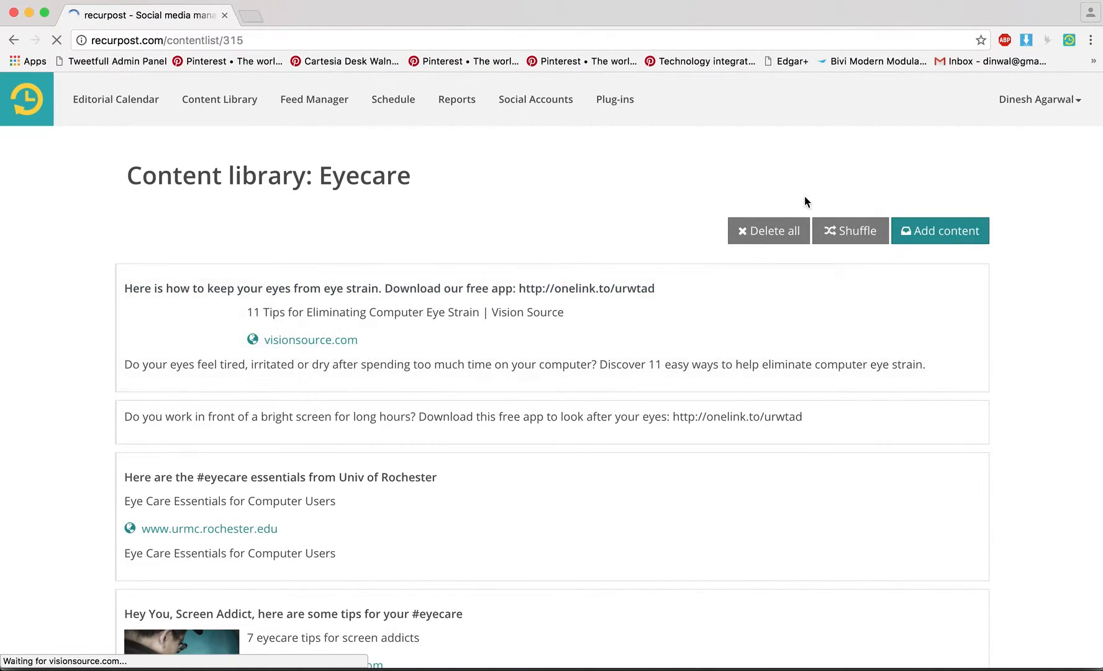
left_click(940, 230)
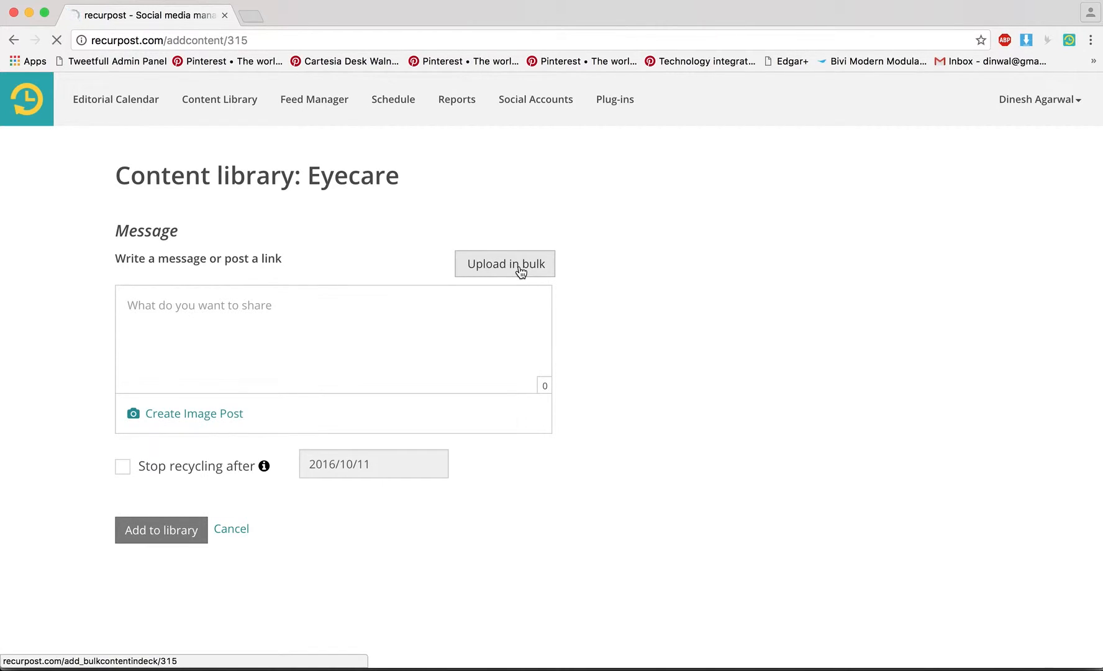
left_click(504, 264)
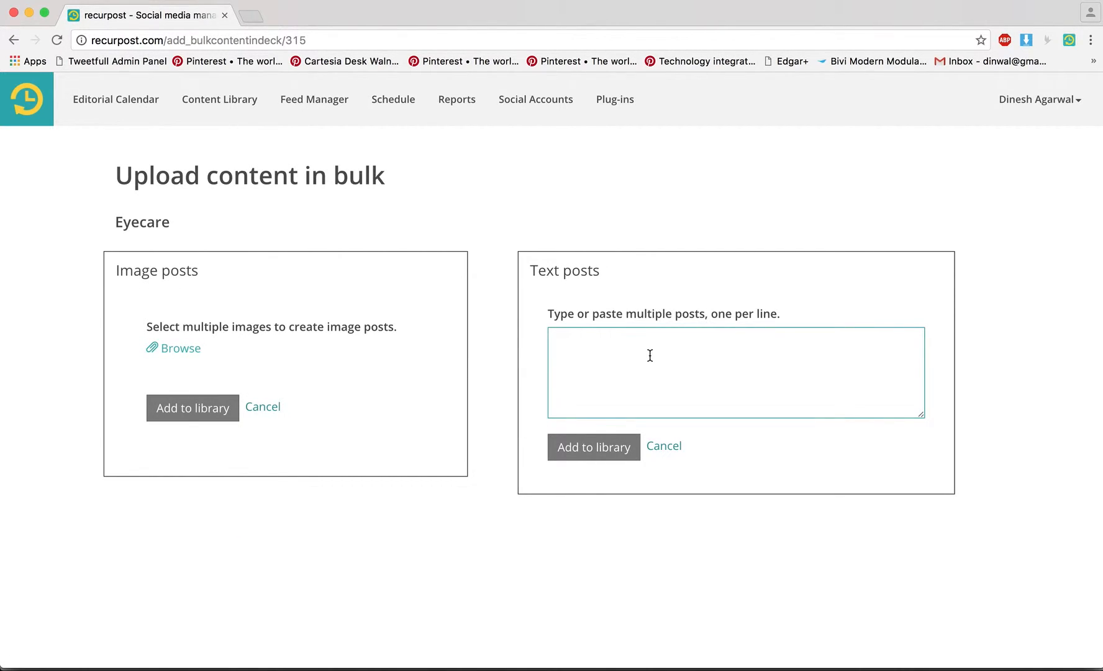
type("http:/")
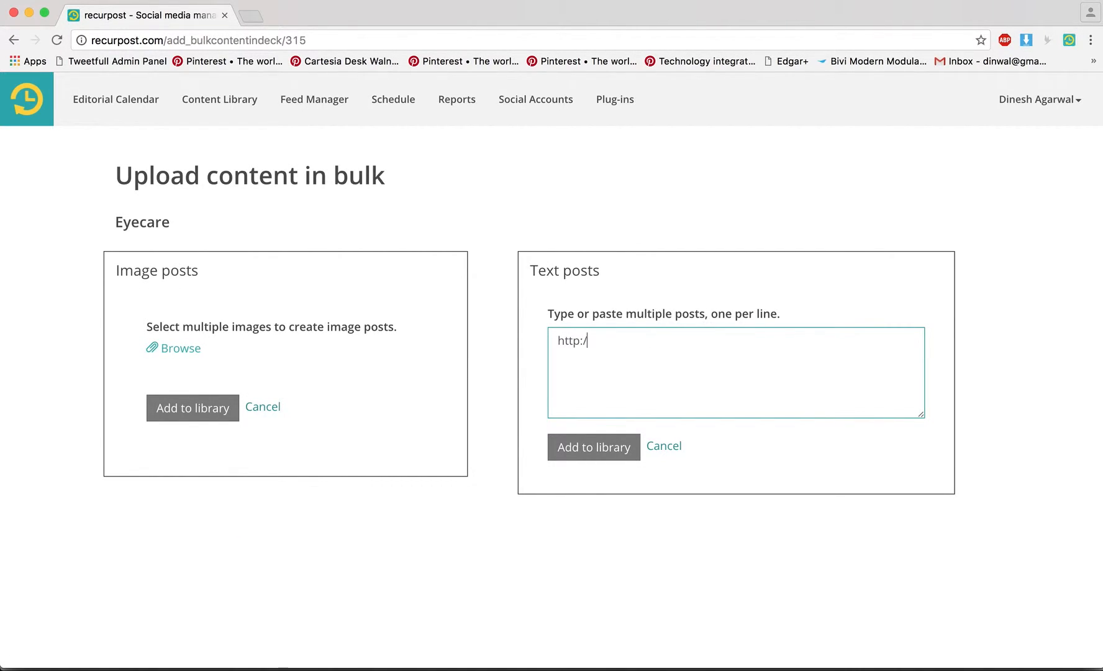
type("recurp")
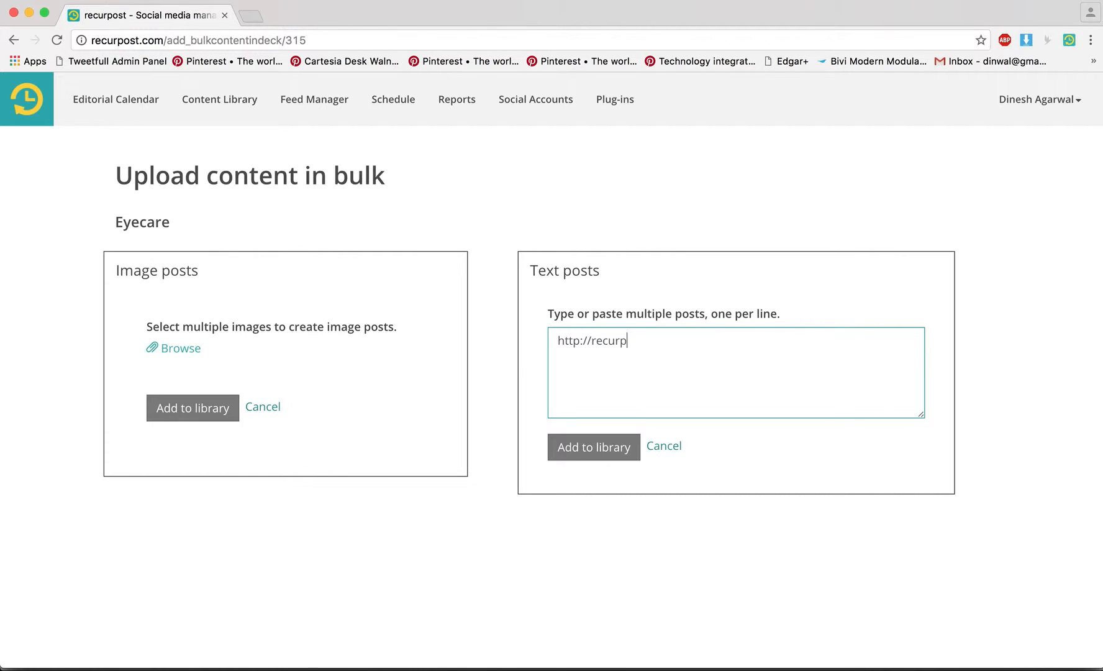
type("ost.com")
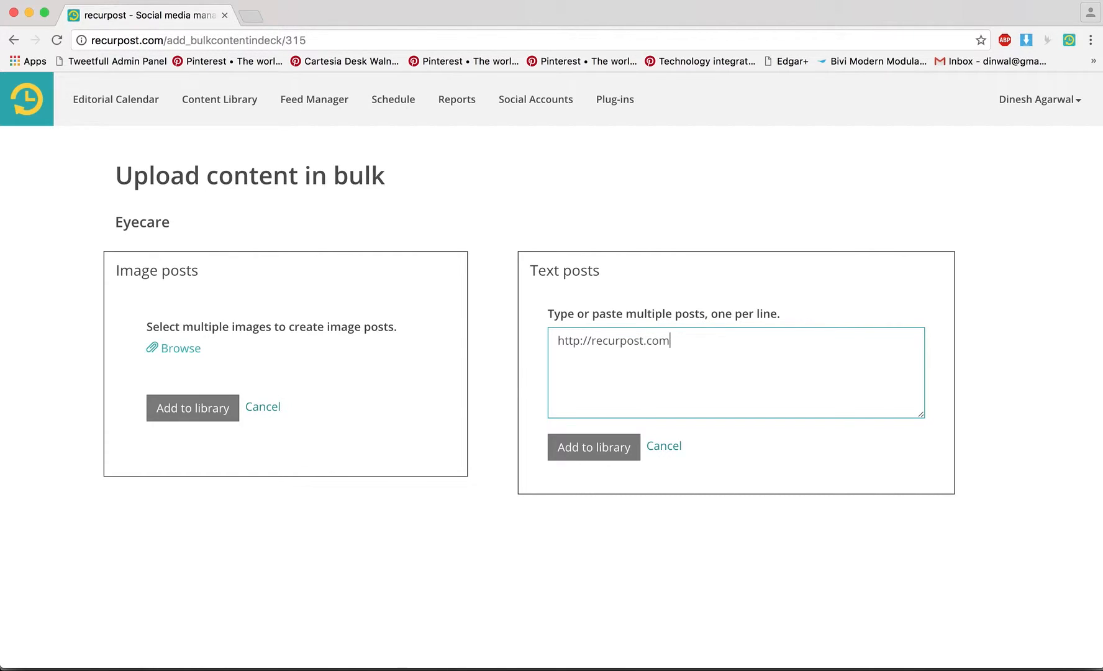
type("/ is")
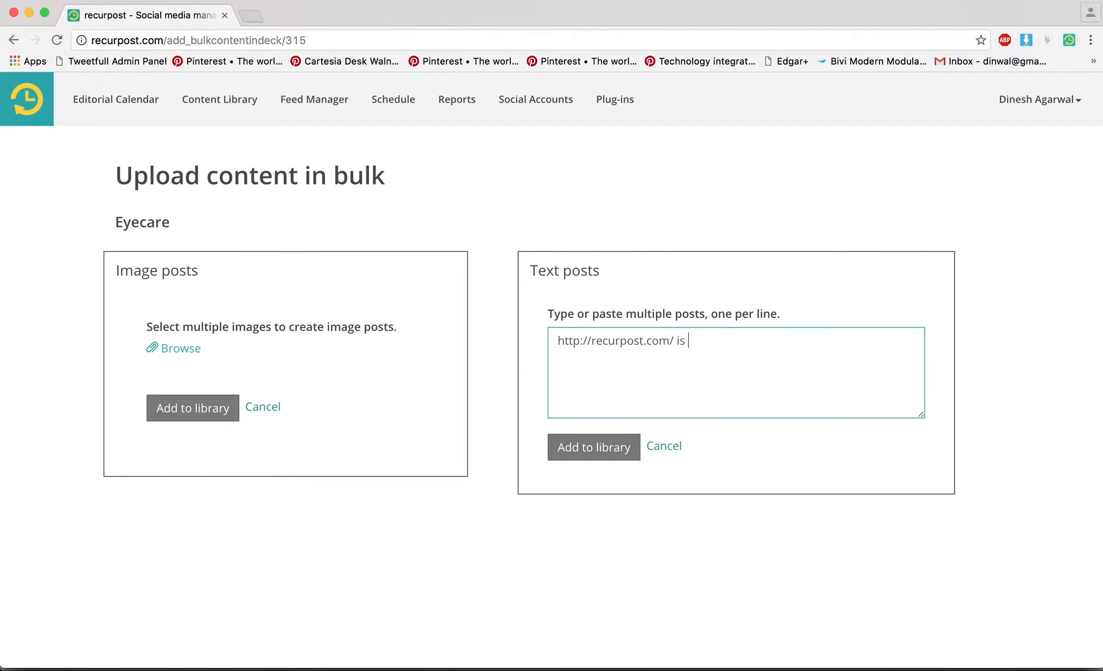
type("an amazing tool.")
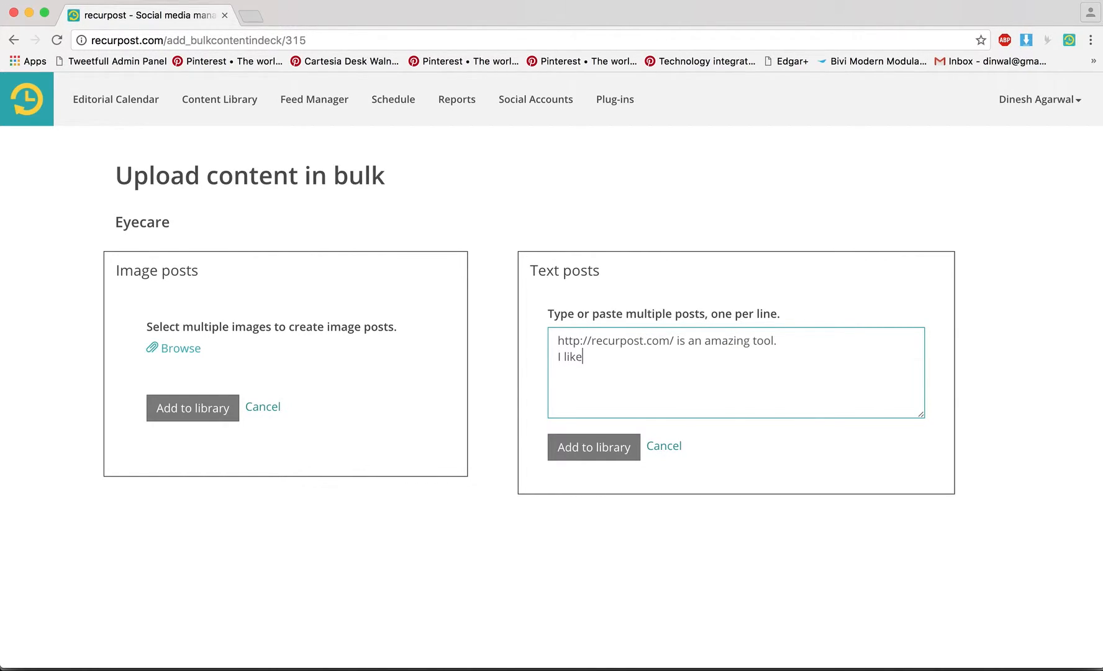
type("reading Mashable at http://")
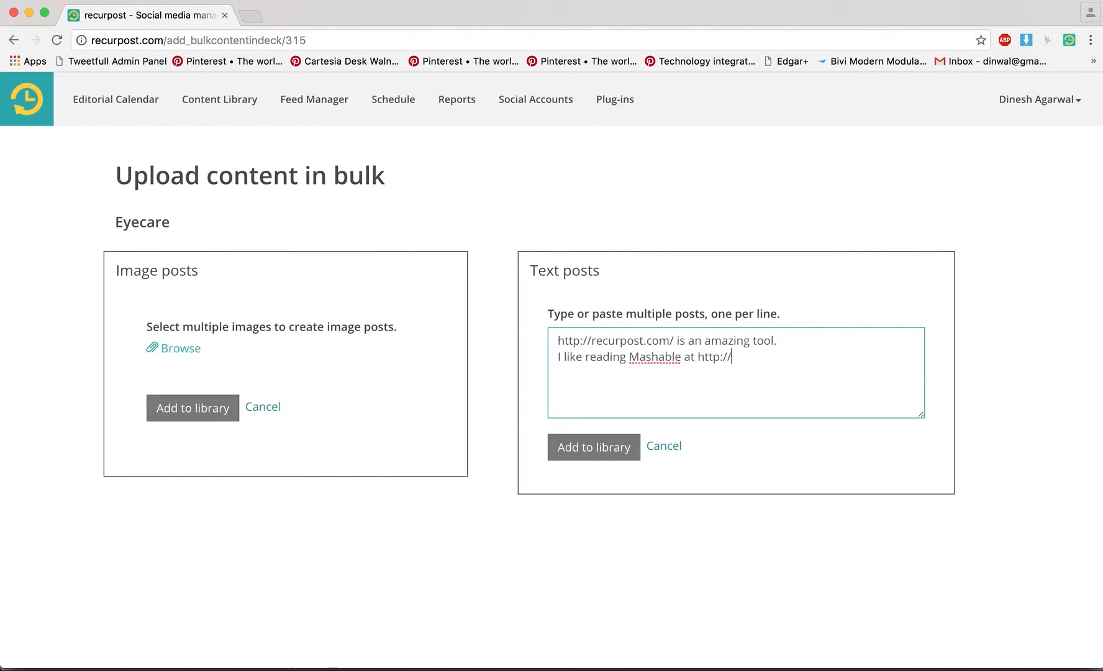
type("mashable.com/")
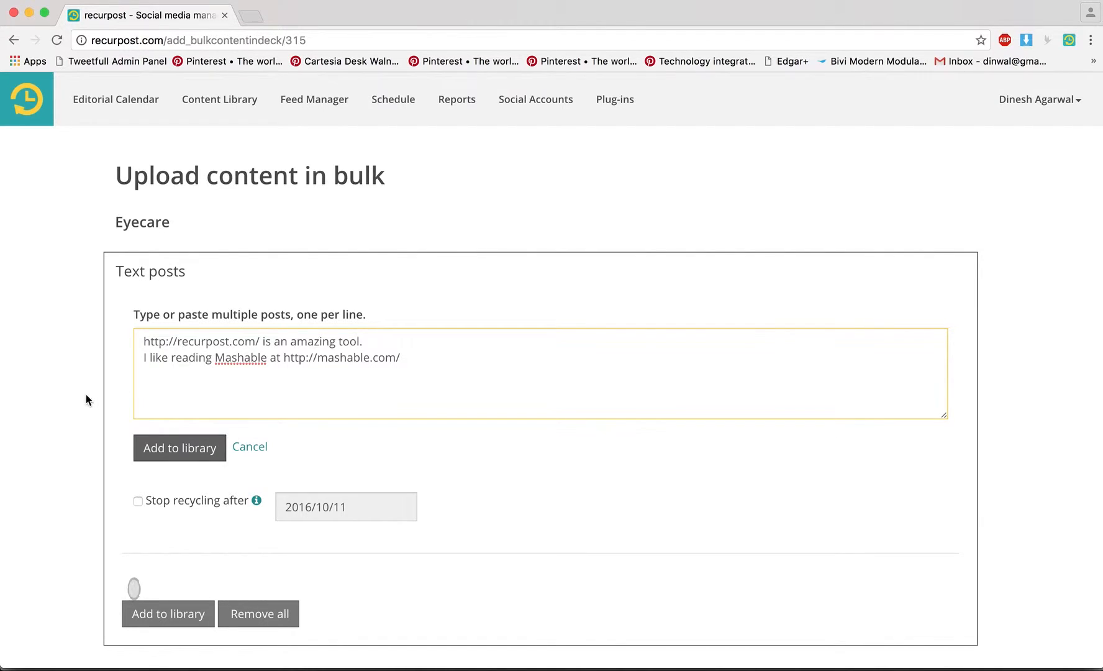
Review the generated Recur Post and Mashable link previews.
left_click(179, 448)
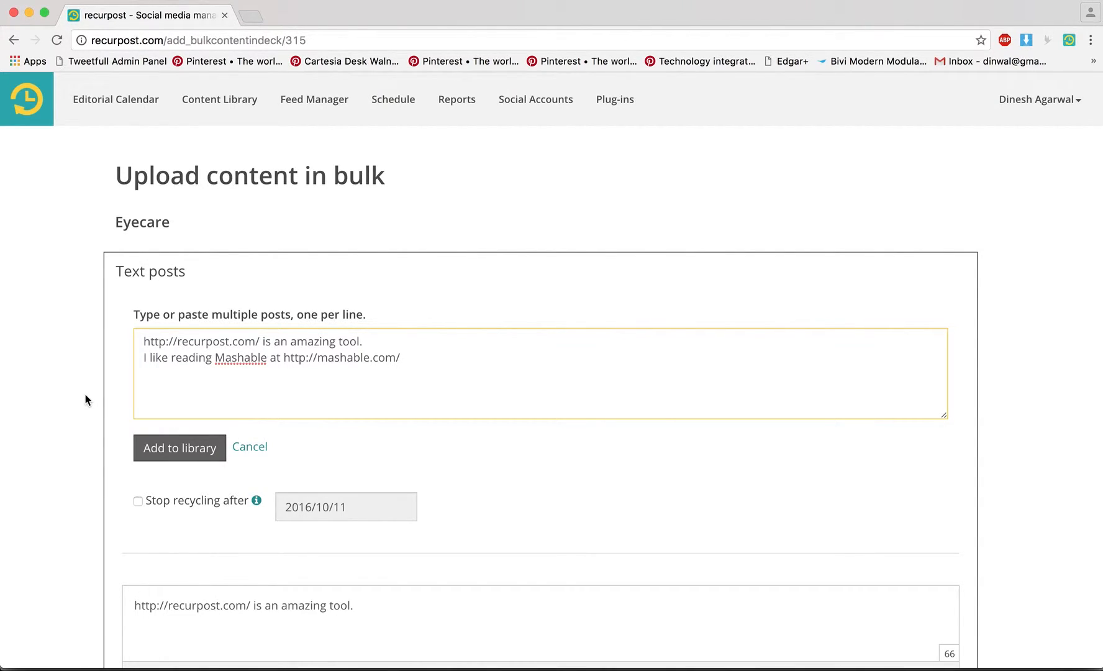
scroll("down", 3)
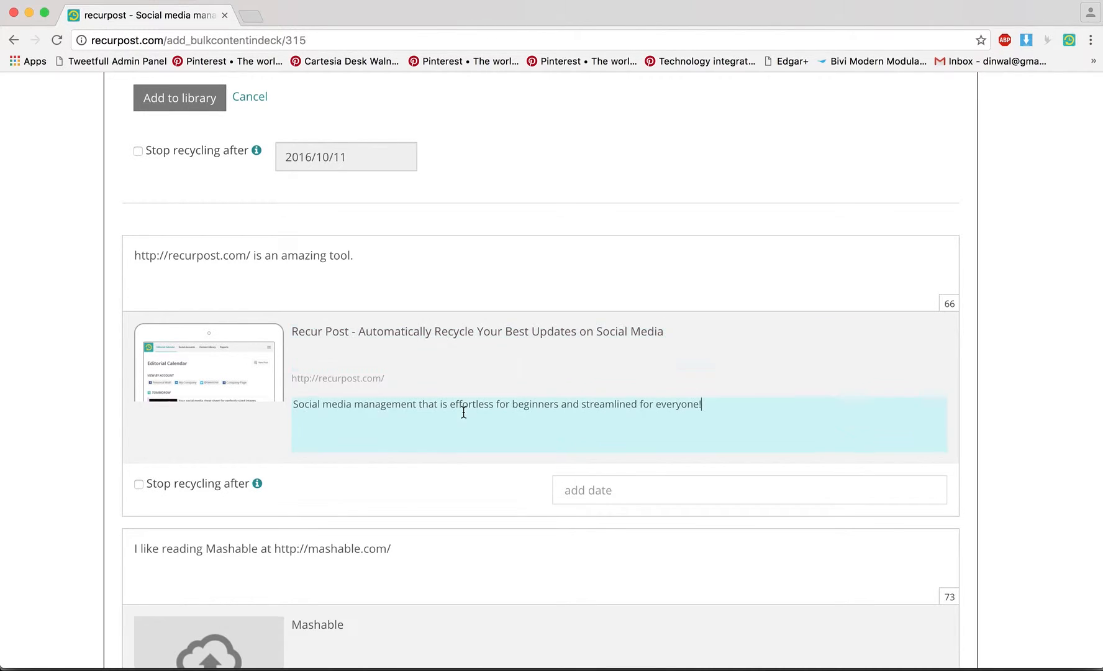
scroll("down", 3)
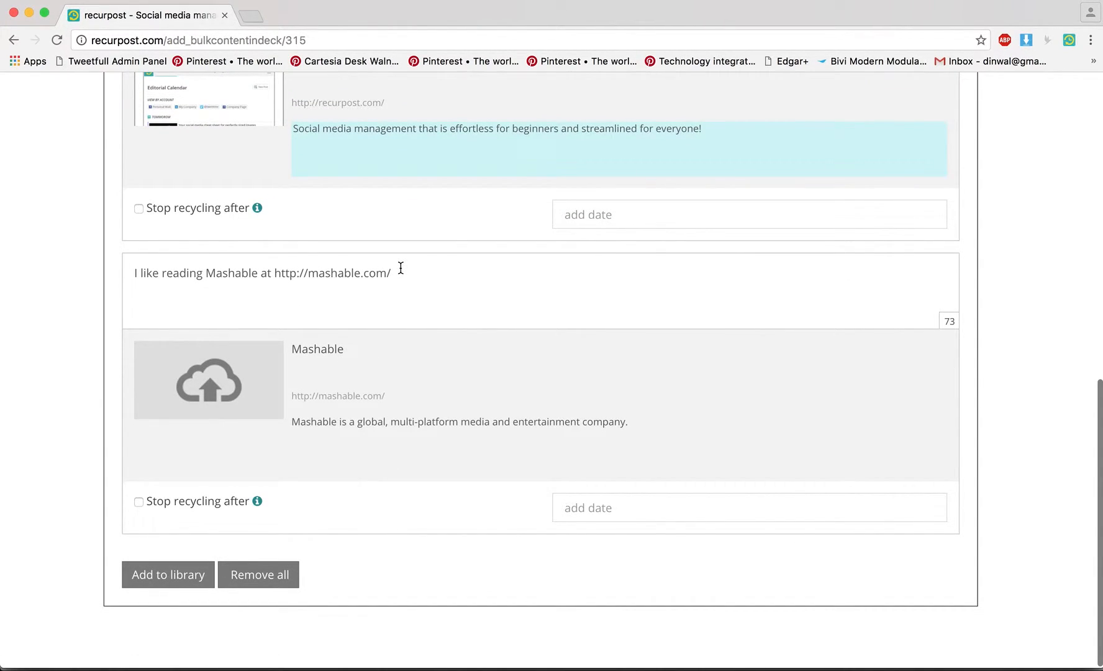
mouse_move(331, 347)
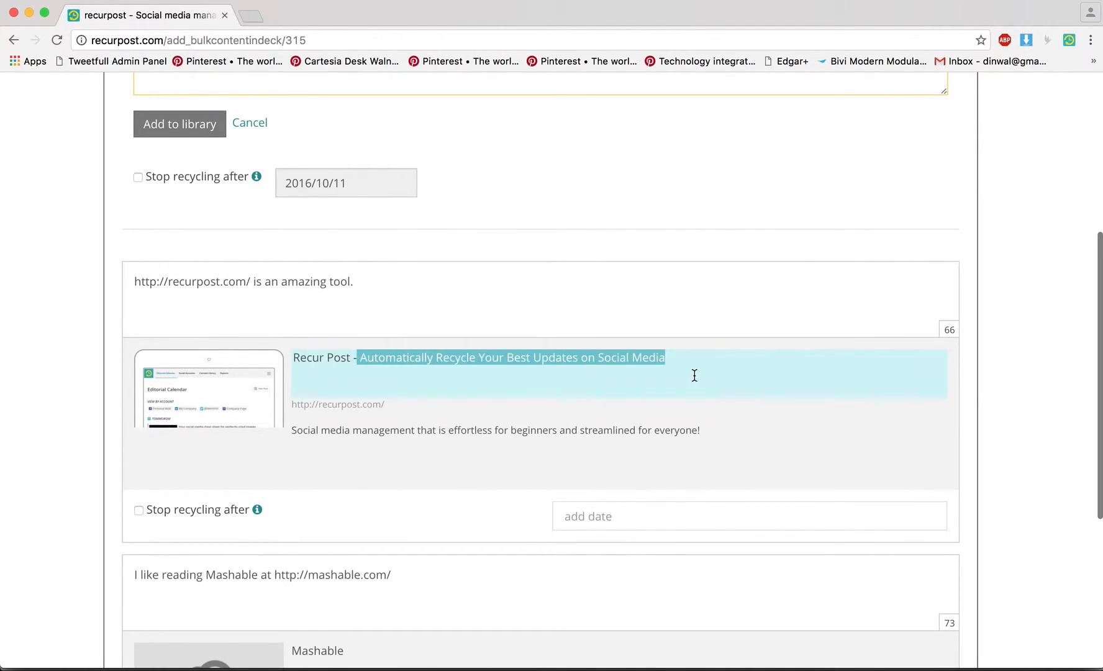
Edit the Recur Post preview title to end with 'I love Recur Post'.
type("I")
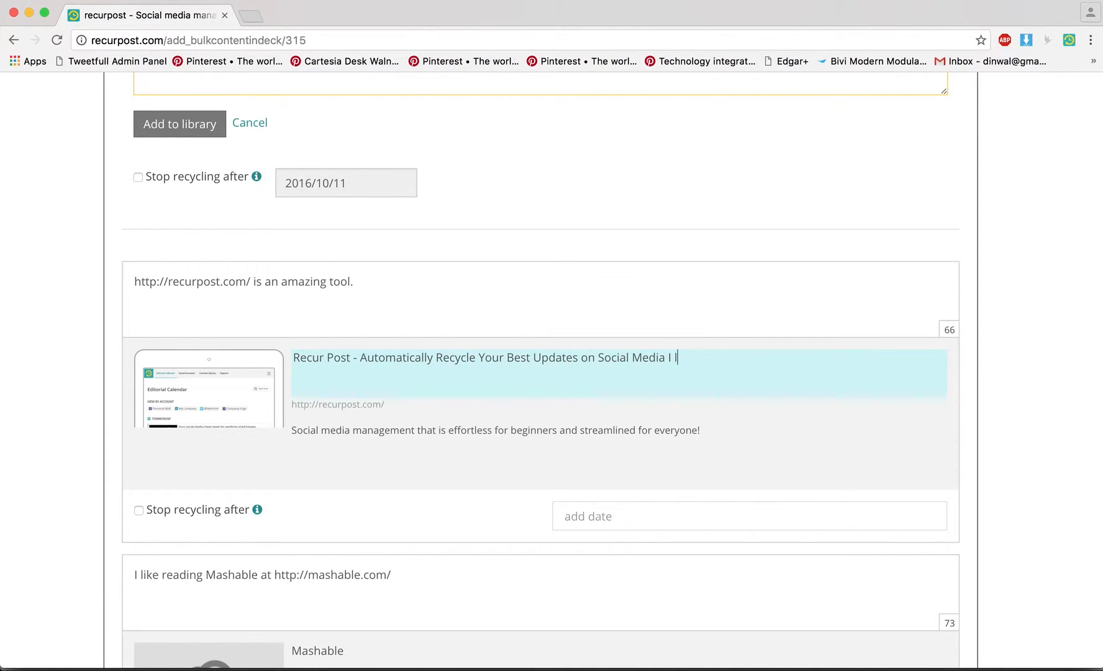
type("love Recur Post")
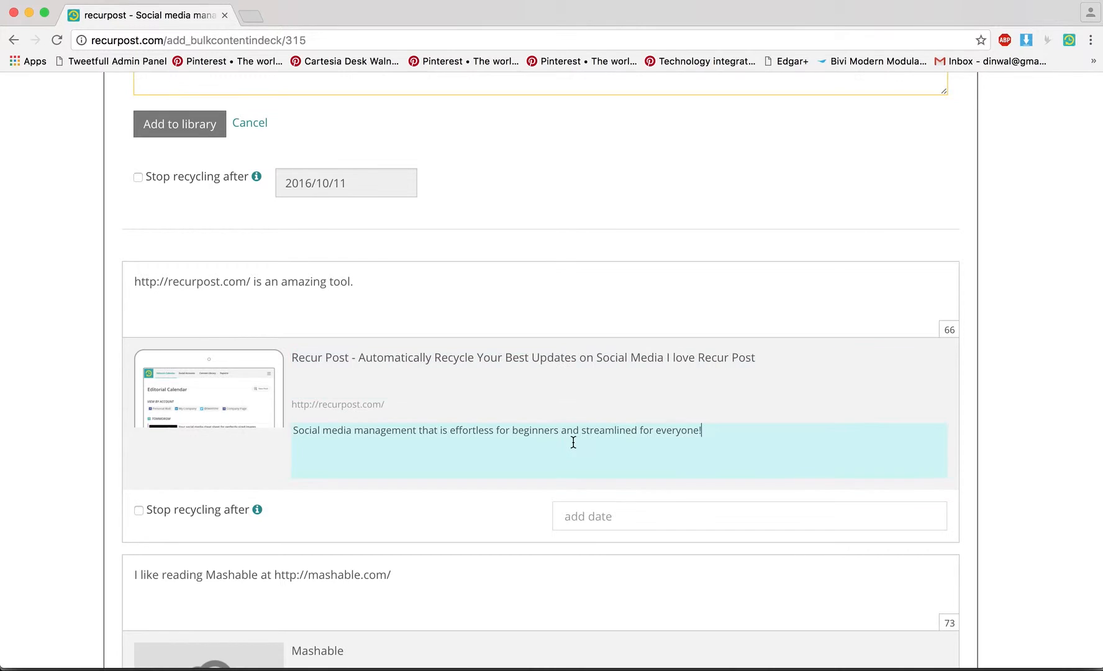
type("alsjdflaks a;sljf")
left_click(620, 652)
type(" -")
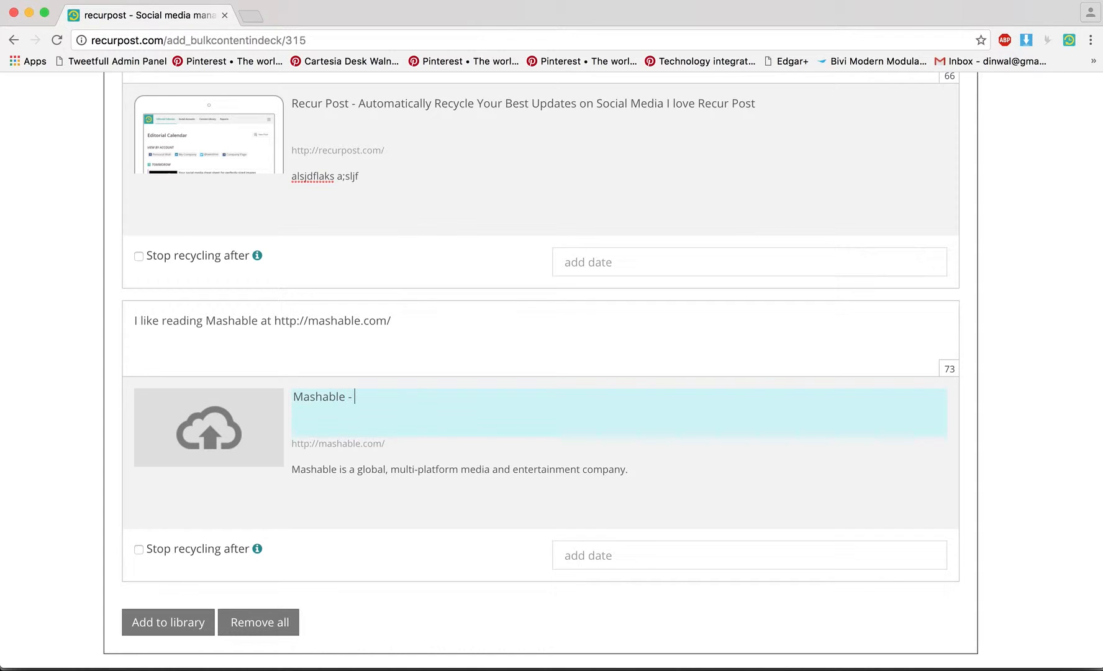
Retitle Mashable's preview 'Great Tech Reviews' with description 'Have you read any Mashable content yet?'.
type("Great")
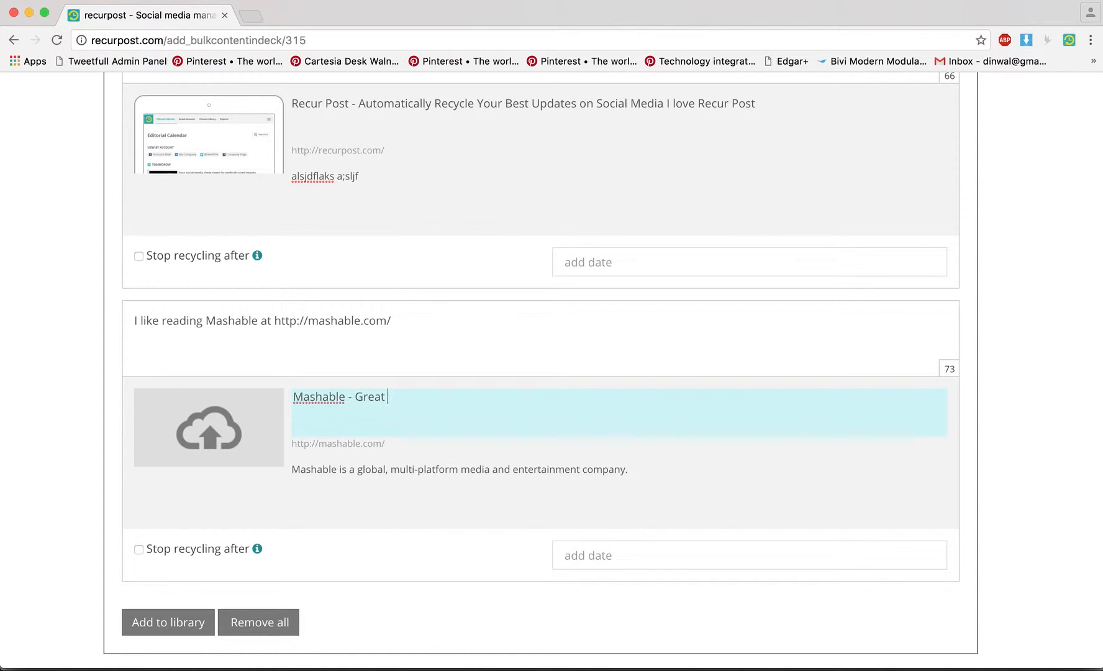
type("Tech Reviews")
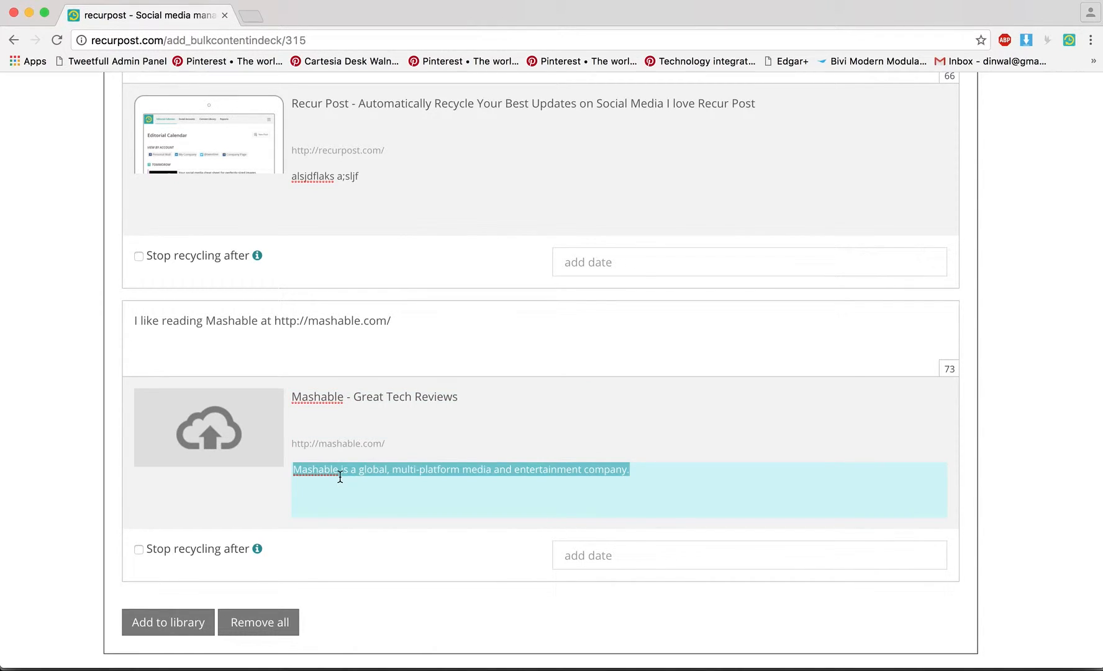
type("Have you read")
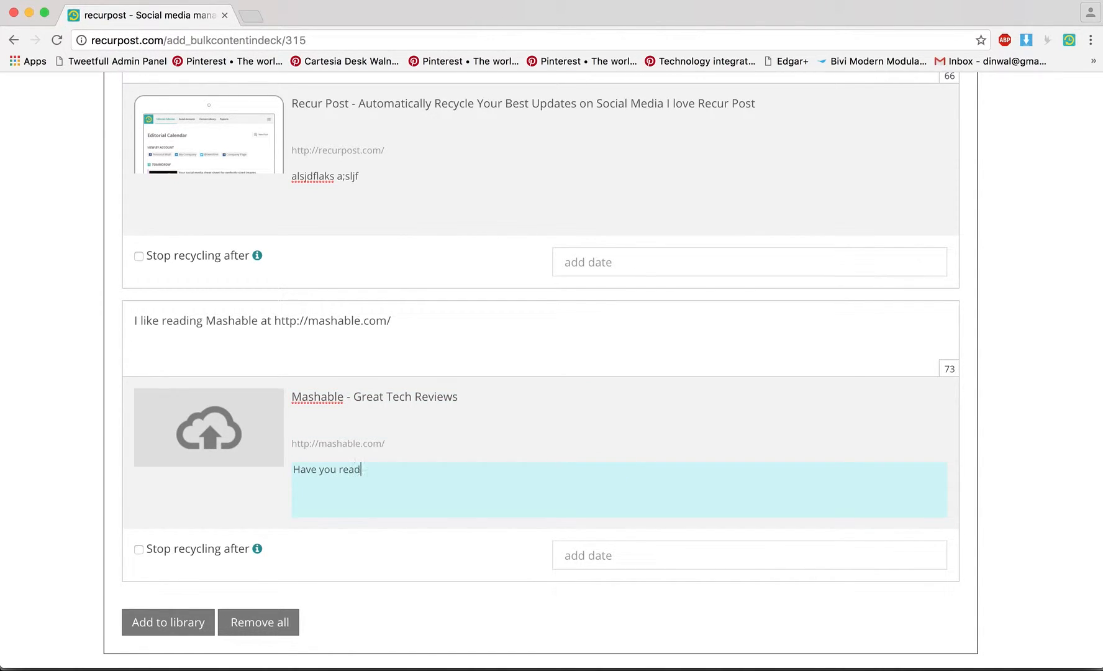
type("any")
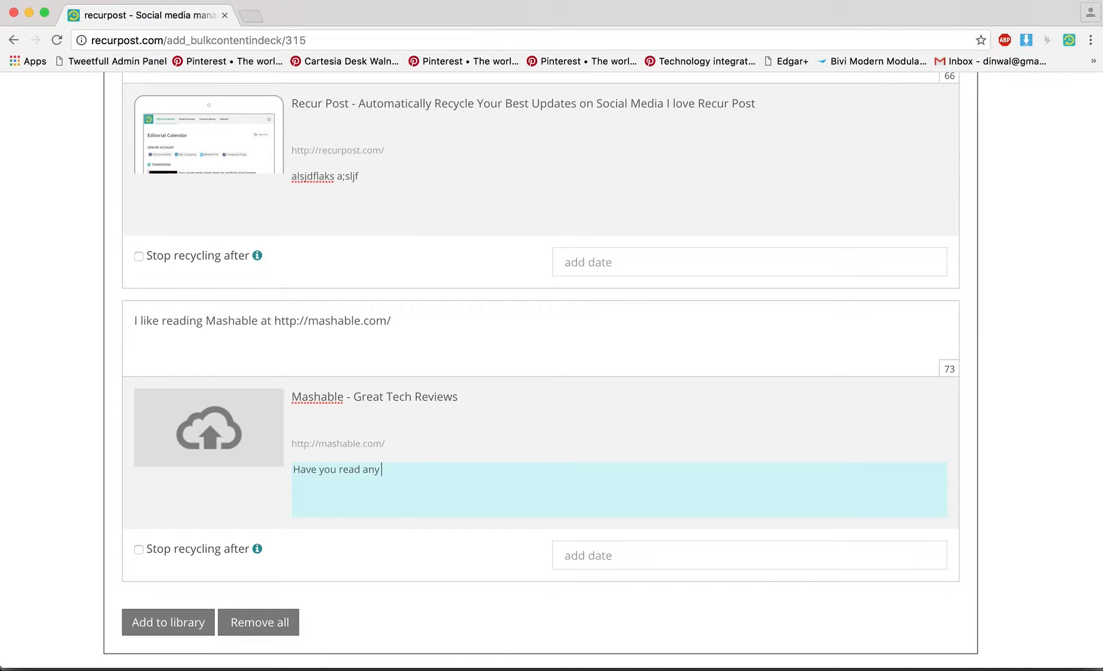
type("Mashable c")
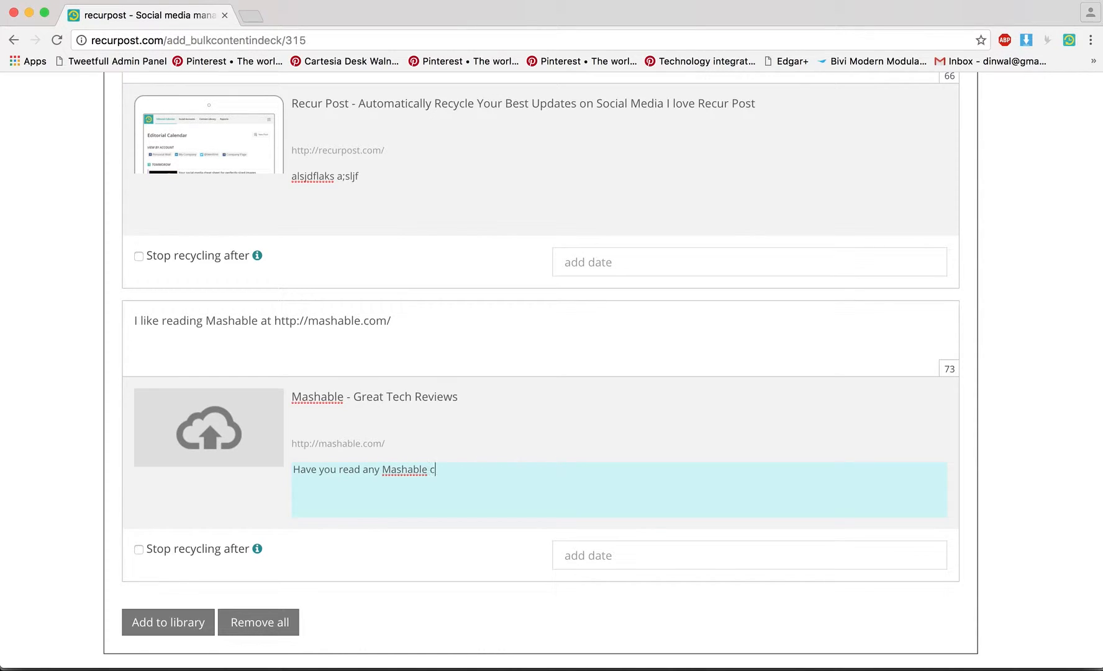
type("ontent yet?")
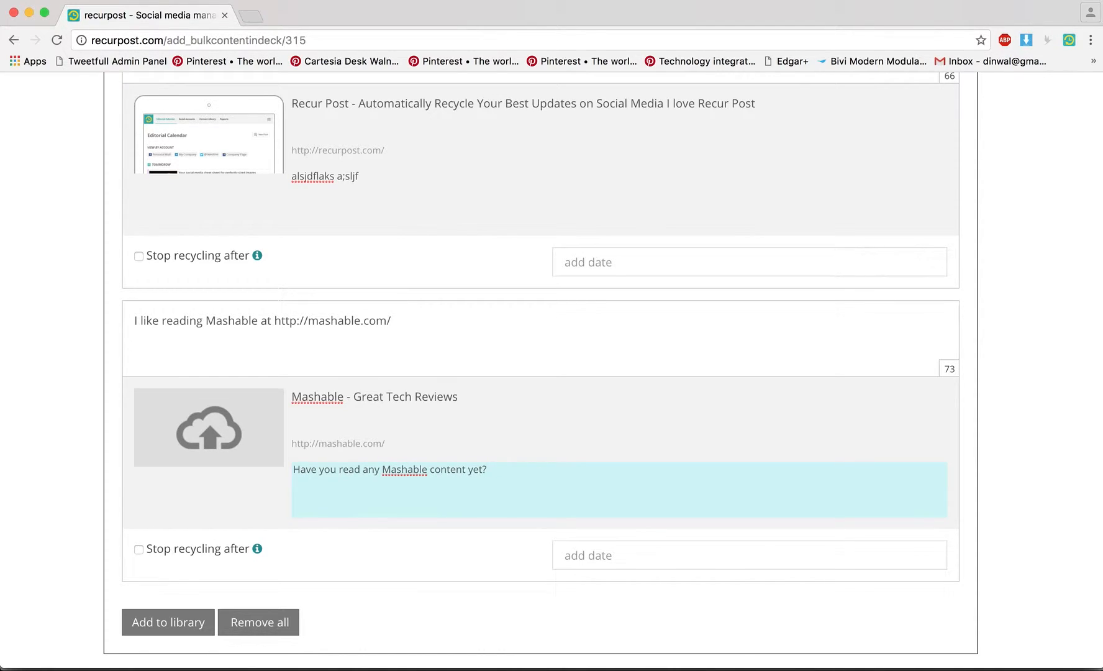
scroll("down", 3)
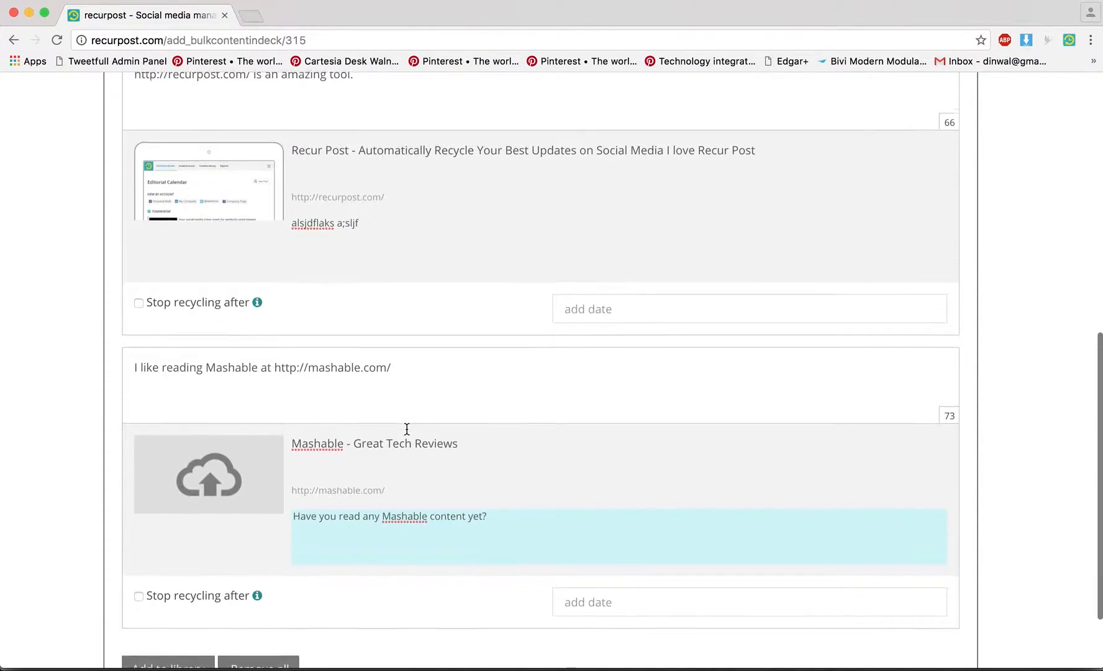
scroll("down", 3)
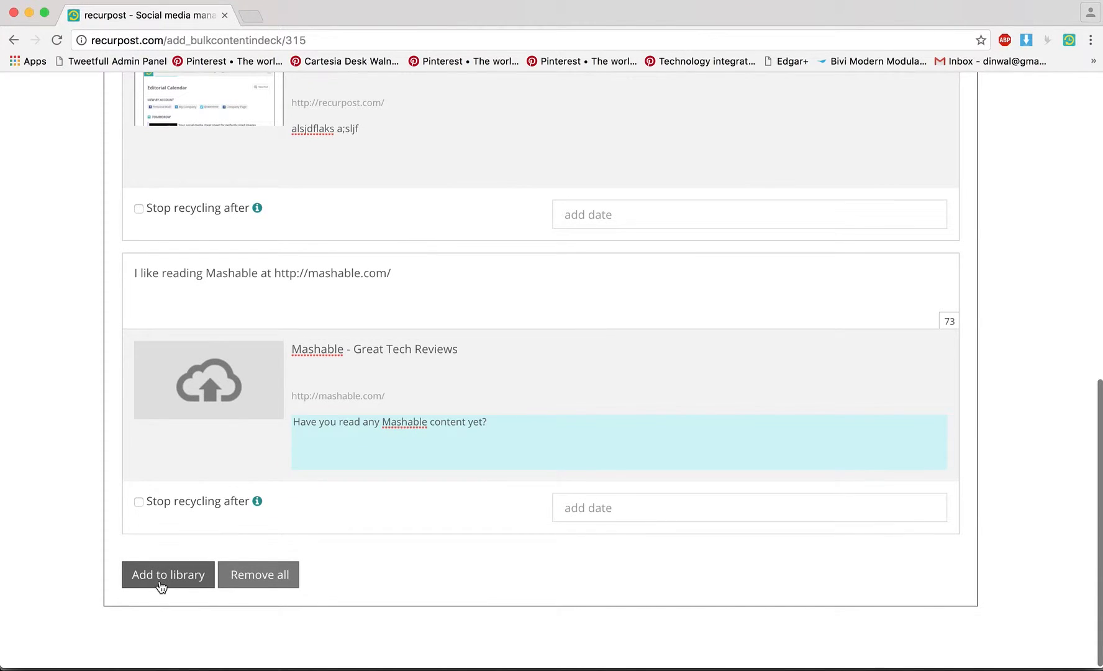